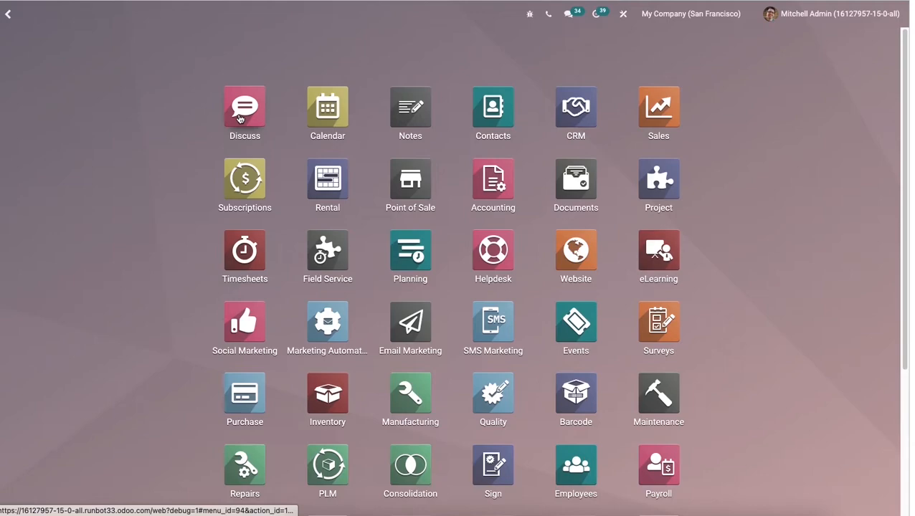
Filter the home screen apps with 'se' and launch Settings
{"action": "type", "text": "se"}
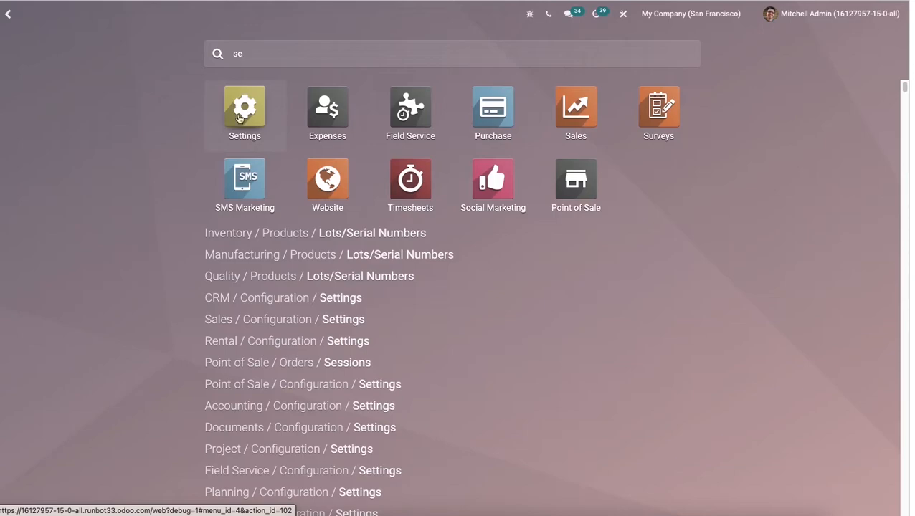
{"action": "left_click", "coordinate": [244, 108]}
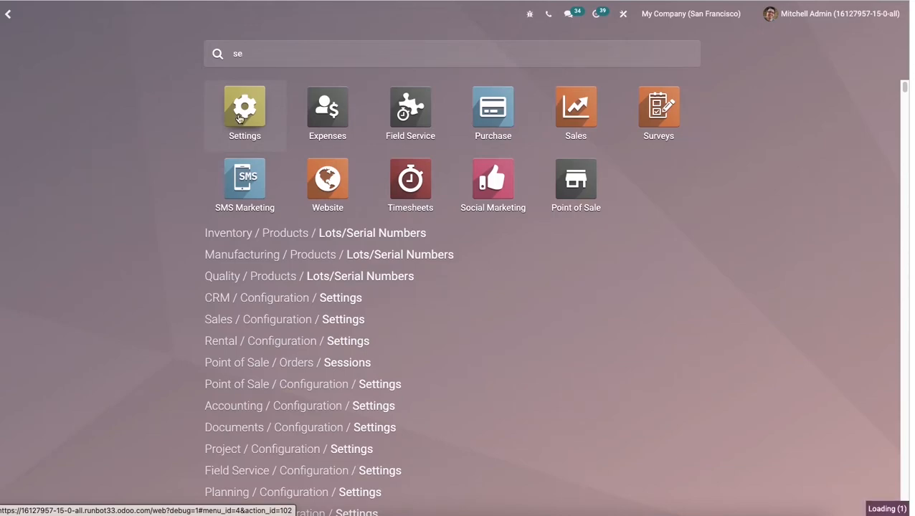
{"action": "left_click", "coordinate": [244, 108]}
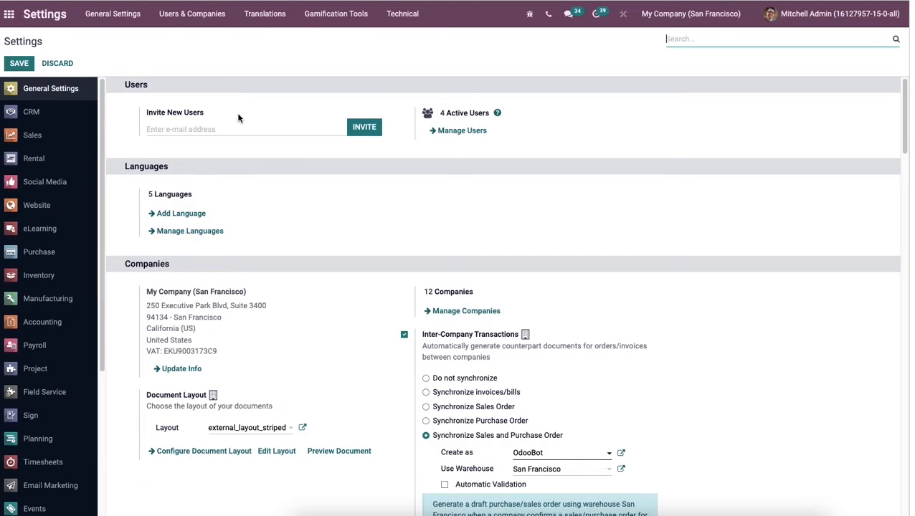
{"action": "mouse_move", "coordinate": [200, 45]}
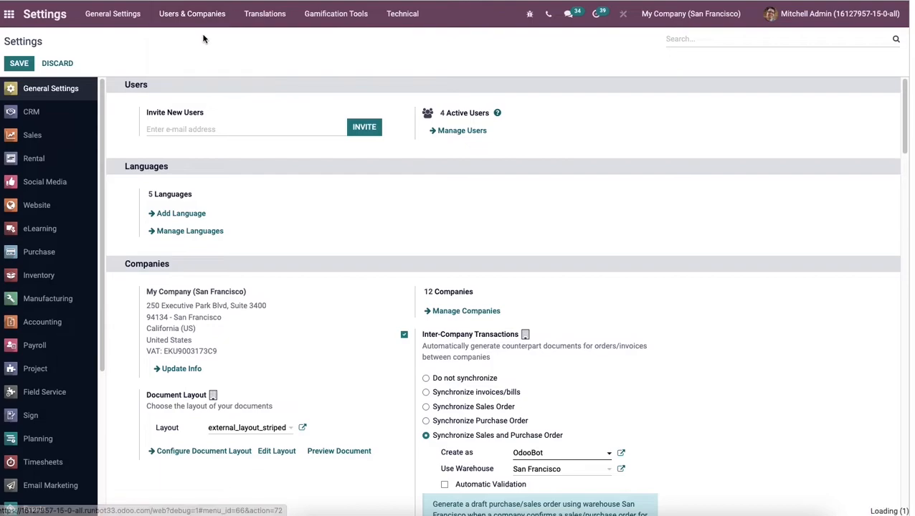
Show the Internal Users list from Settings' Users section
{"action": "left_click", "coordinate": [457, 130]}
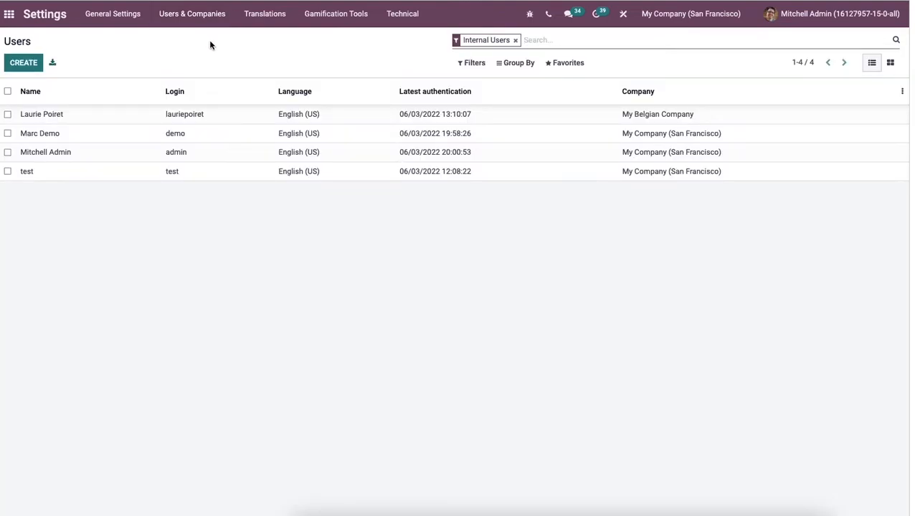
{"action": "mouse_move", "coordinate": [477, 322]}
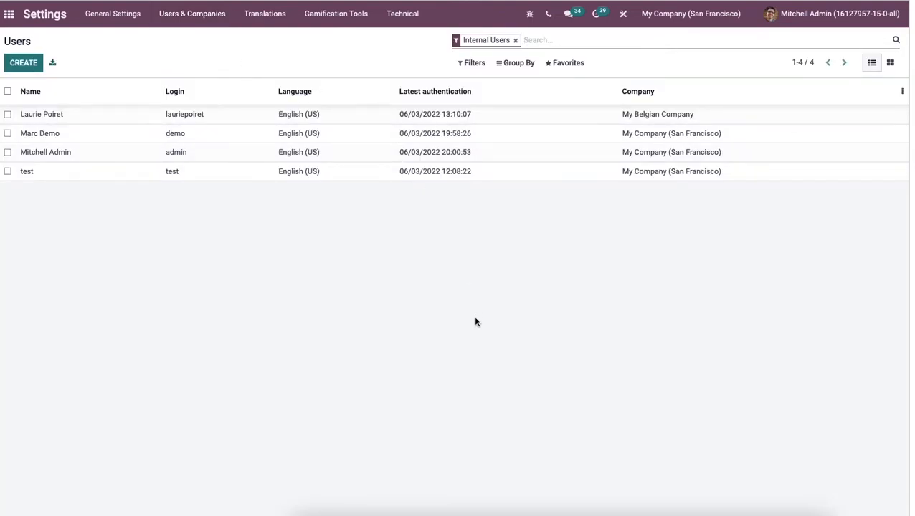
{"action": "mouse_move", "coordinate": [42, 147]}
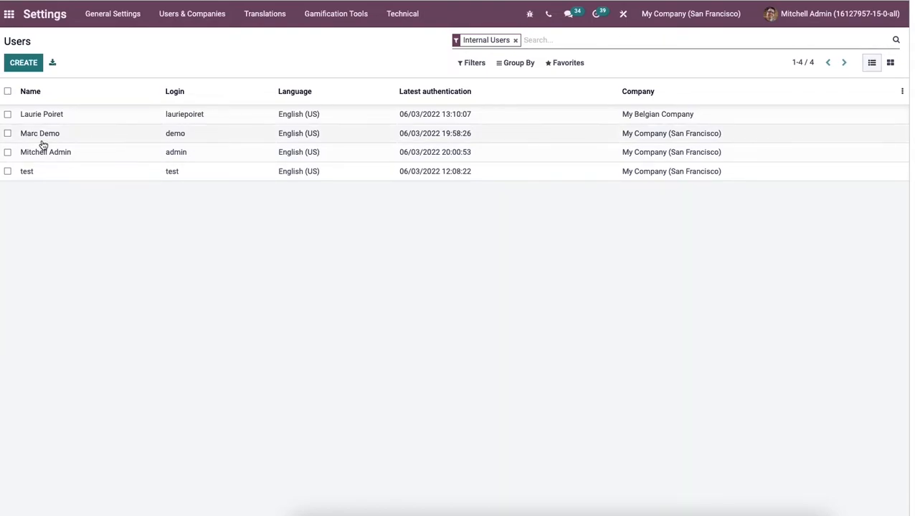
{"action": "left_click", "coordinate": [174, 91]}
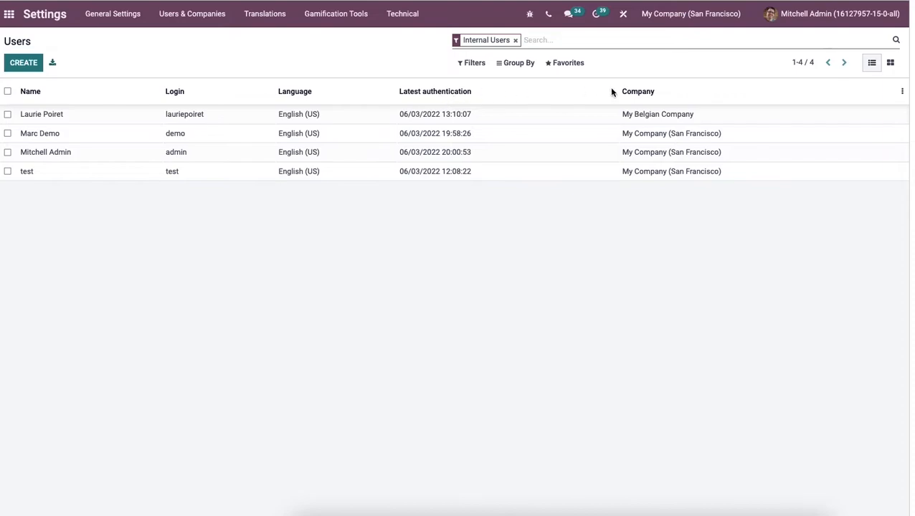
{"action": "mouse_move", "coordinate": [41, 74]}
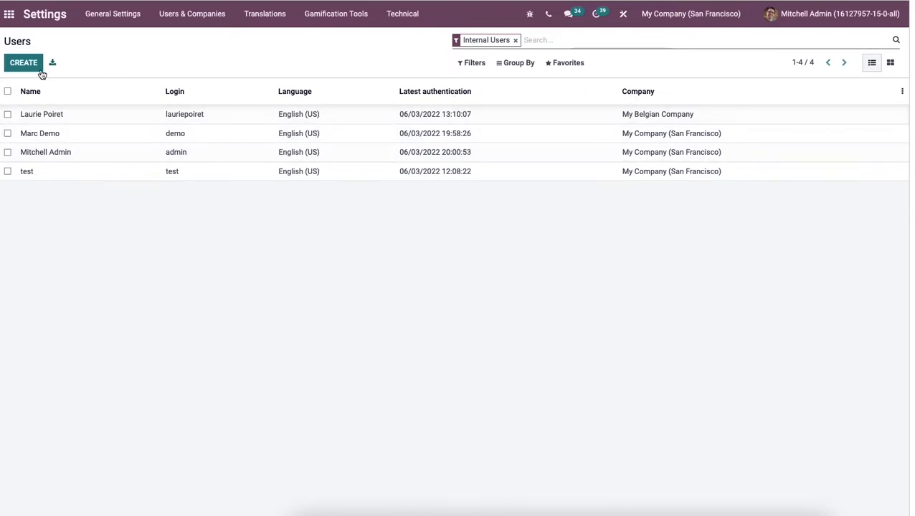
{"action": "left_click", "coordinate": [23, 63]}
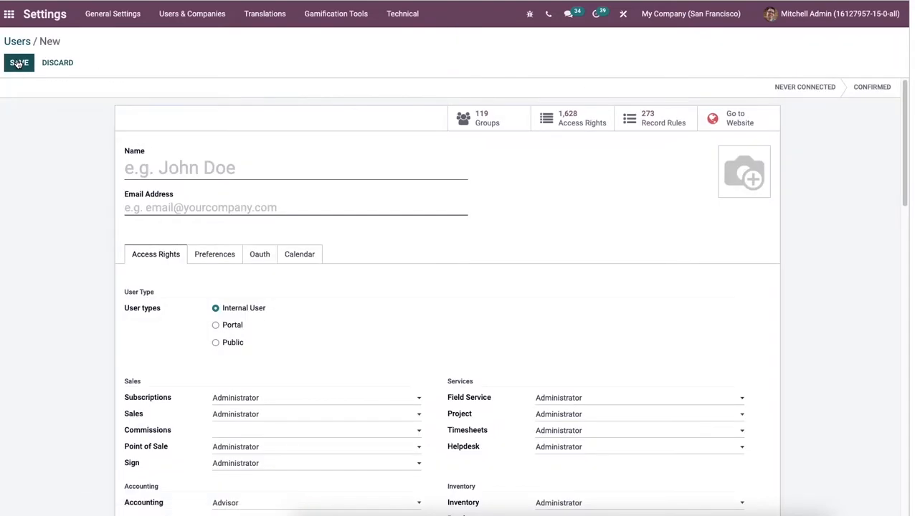
{"action": "mouse_move", "coordinate": [20, 63]}
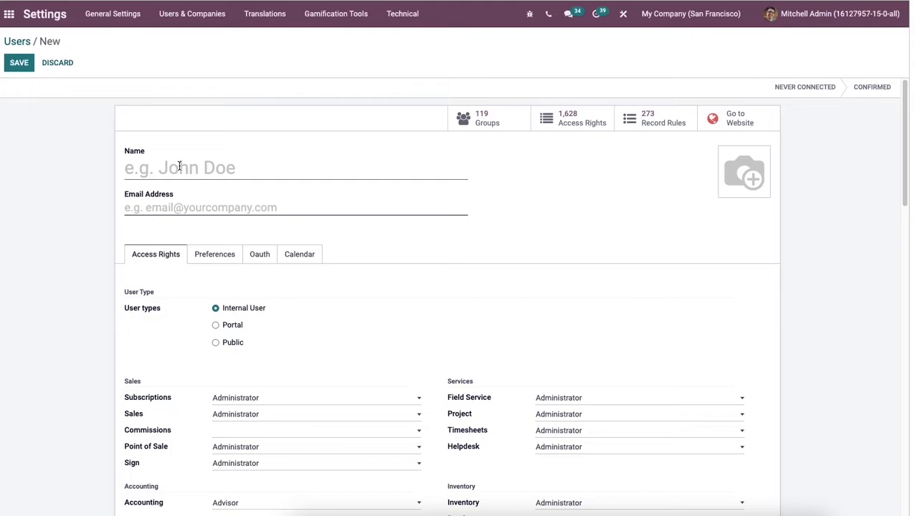
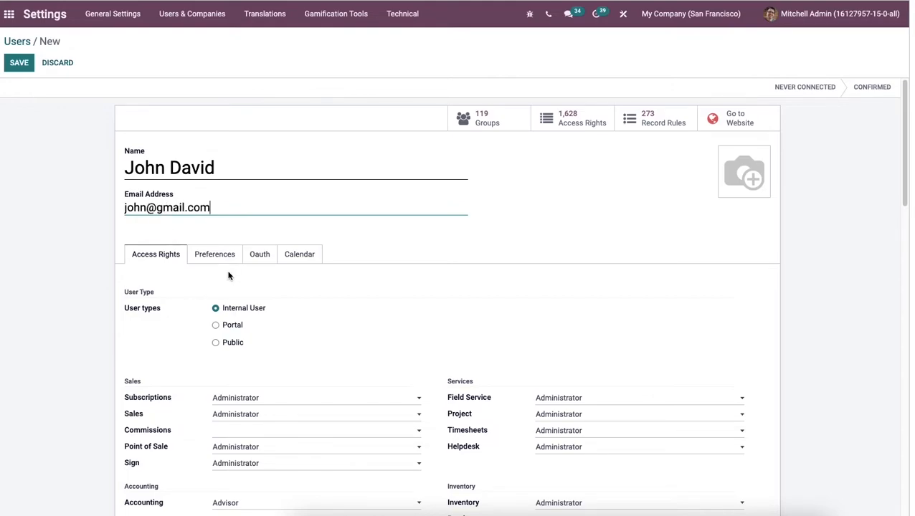
{"action": "scroll", "scroll_direction": "down", "scroll_amount": 3}
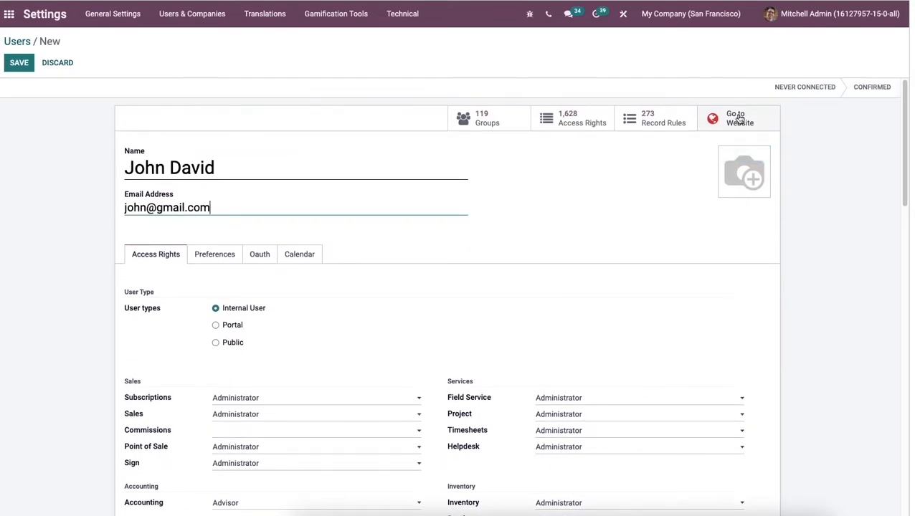
{"action": "mouse_move", "coordinate": [745, 184]}
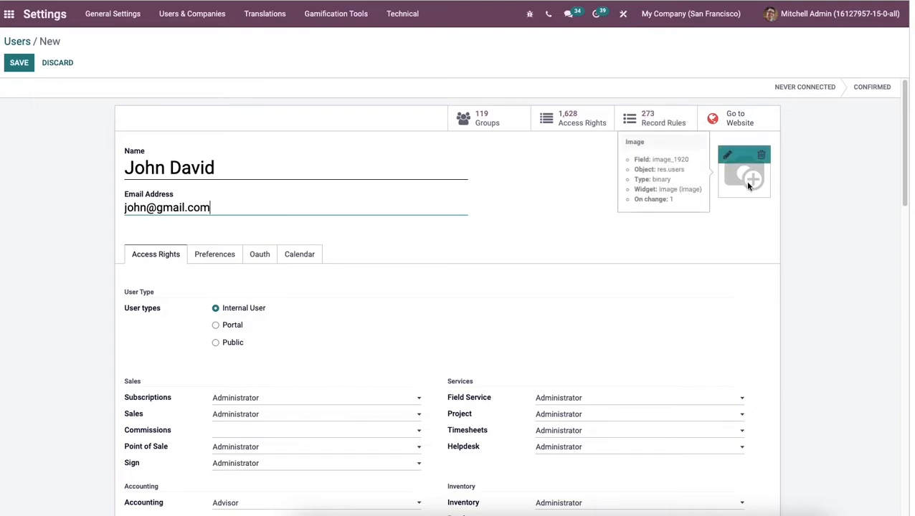
{"action": "scroll", "scroll_direction": "down", "scroll_amount": 3}
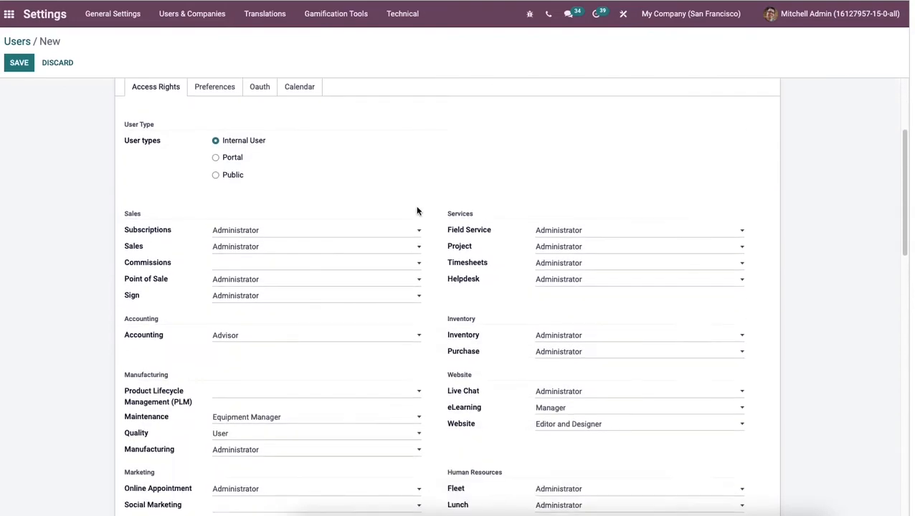
{"action": "scroll", "scroll_direction": "down", "scroll_amount": 3}
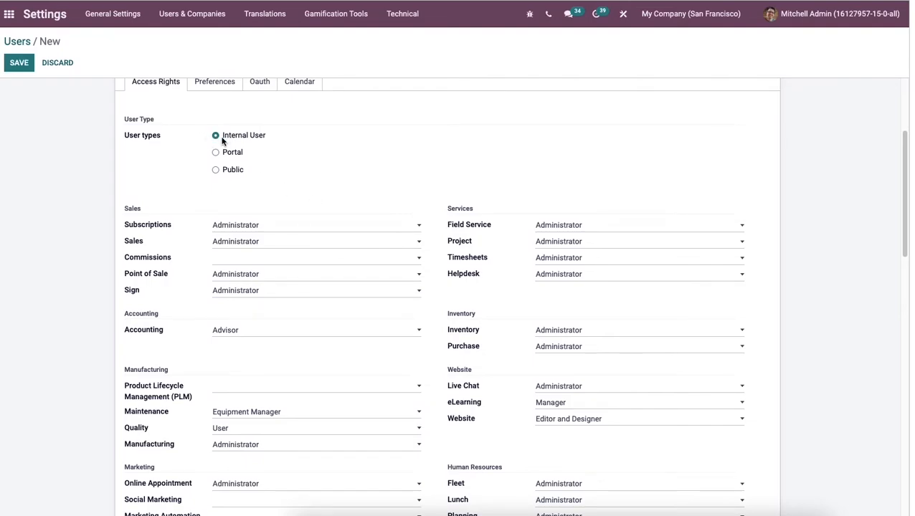
{"action": "mouse_move", "coordinate": [223, 137]}
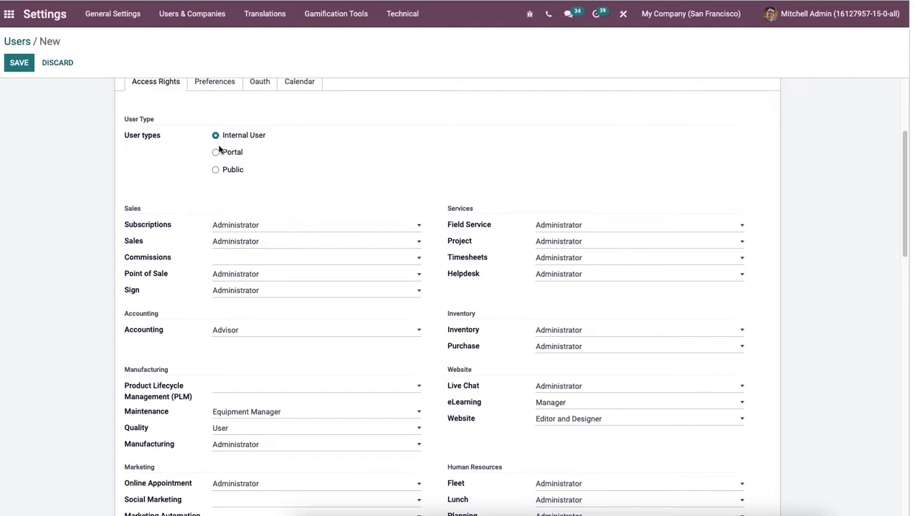
{"action": "mouse_move", "coordinate": [257, 157]}
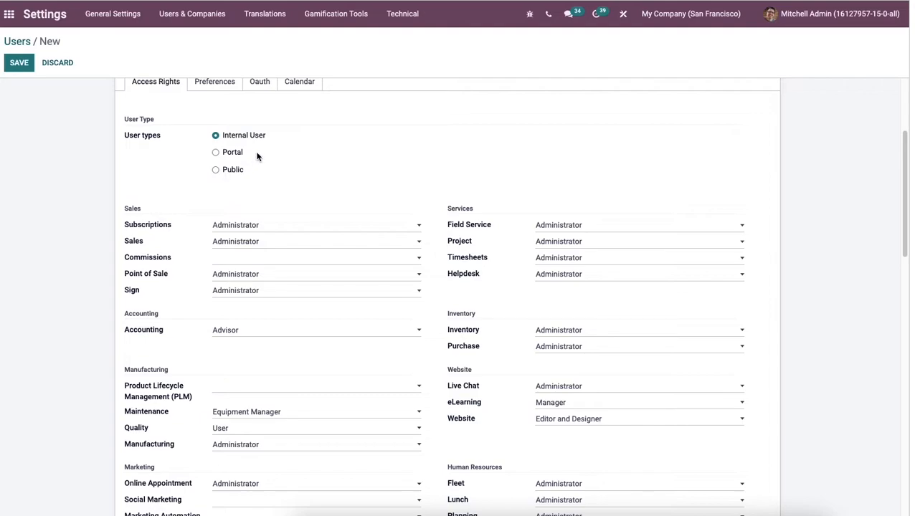
{"action": "mouse_move", "coordinate": [261, 151]}
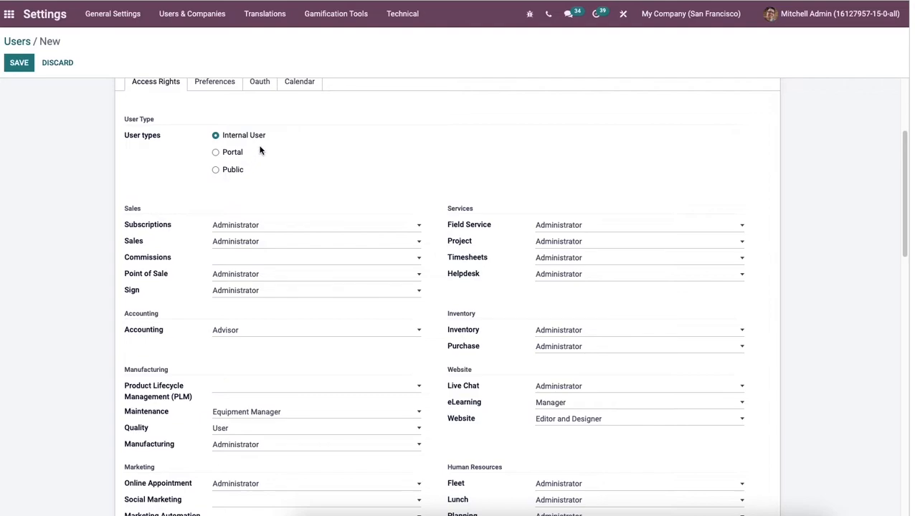
{"action": "mouse_move", "coordinate": [267, 162]}
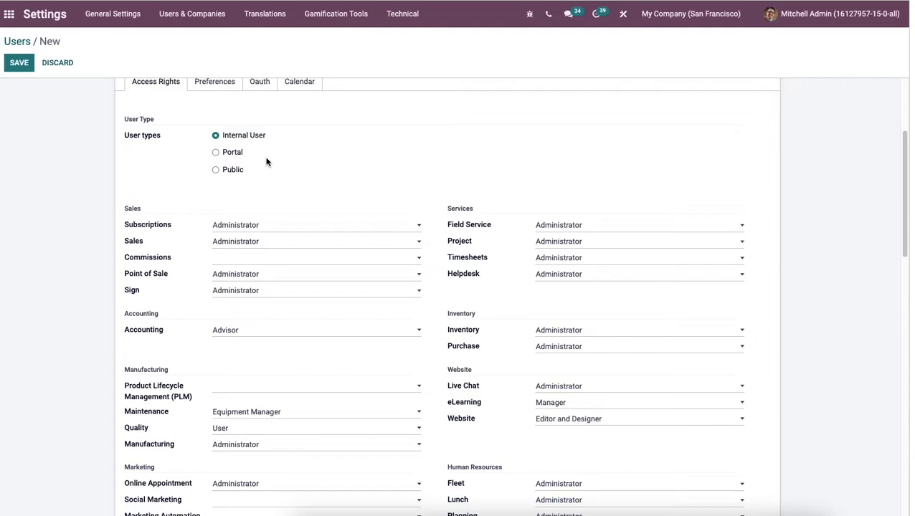
{"action": "mouse_move", "coordinate": [291, 233]}
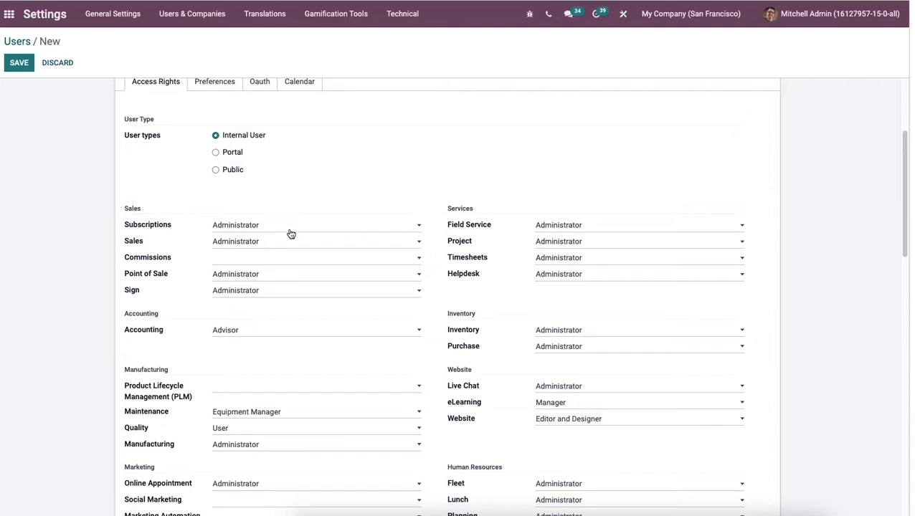
{"action": "left_click", "coordinate": [290, 224]}
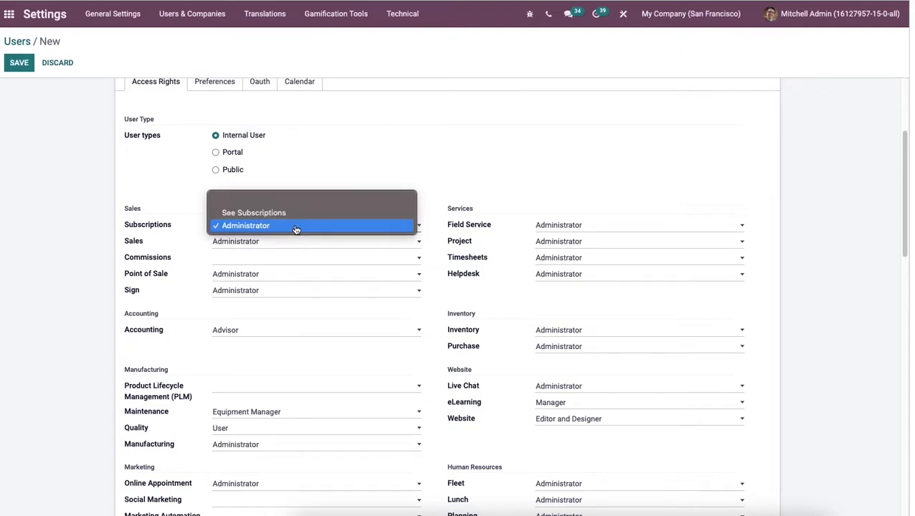
{"action": "mouse_move", "coordinate": [302, 216]}
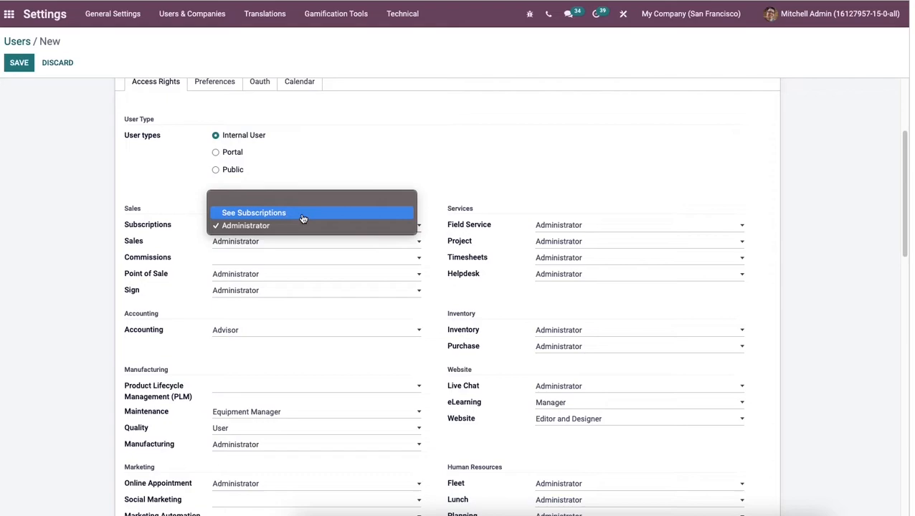
{"action": "mouse_move", "coordinate": [301, 219]}
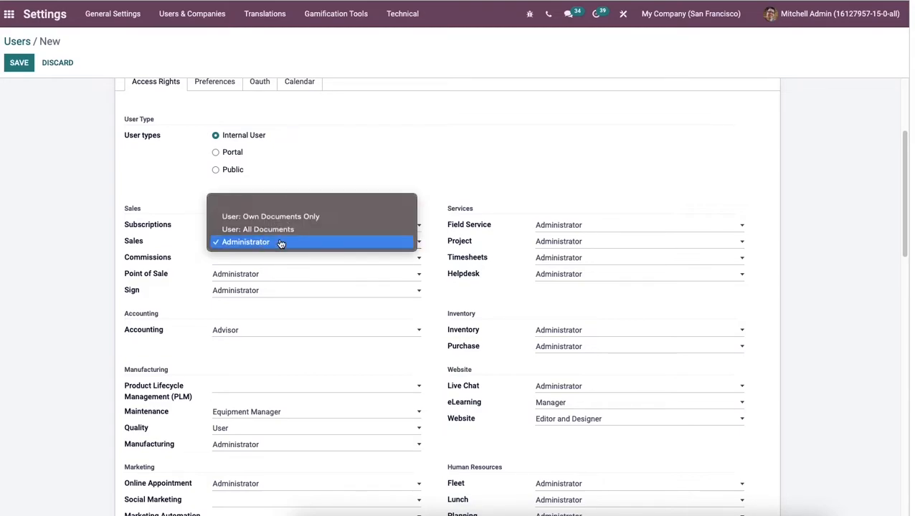
{"action": "mouse_move", "coordinate": [294, 216]}
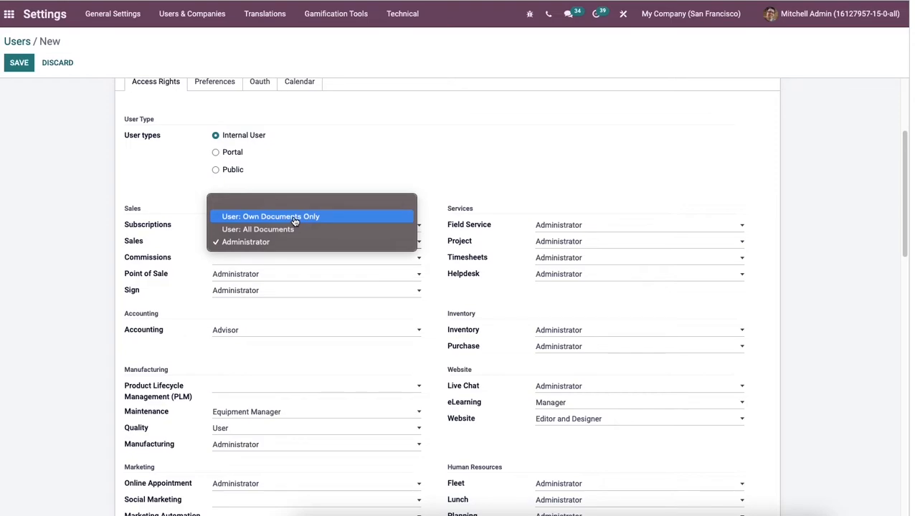
{"action": "mouse_move", "coordinate": [291, 229]}
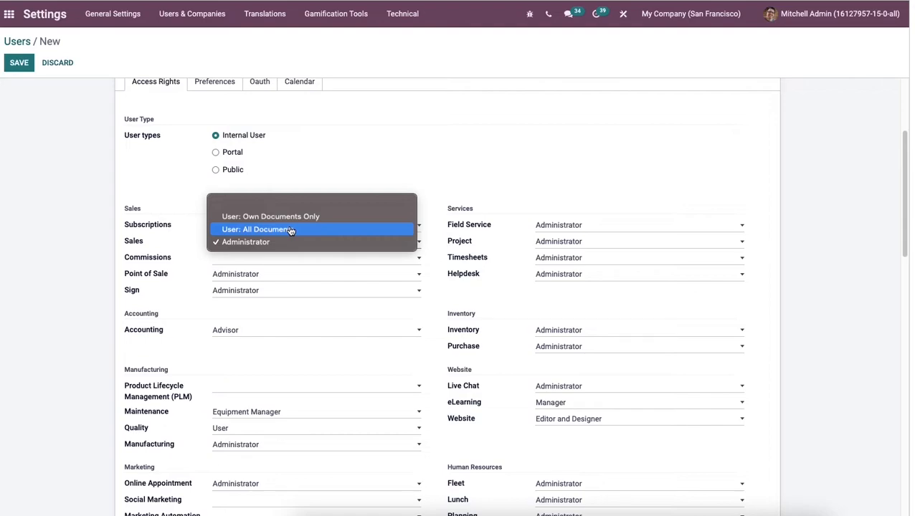
{"action": "mouse_move", "coordinate": [295, 234]}
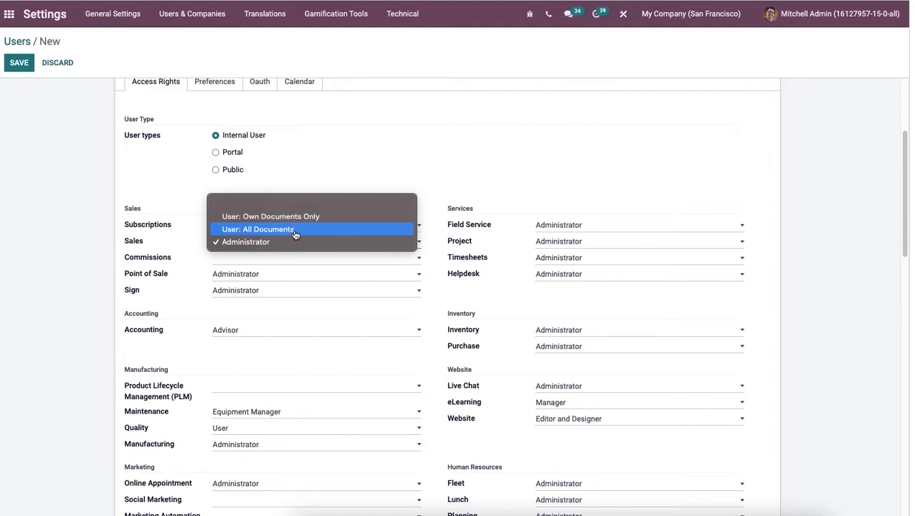
{"action": "mouse_move", "coordinate": [296, 244]}
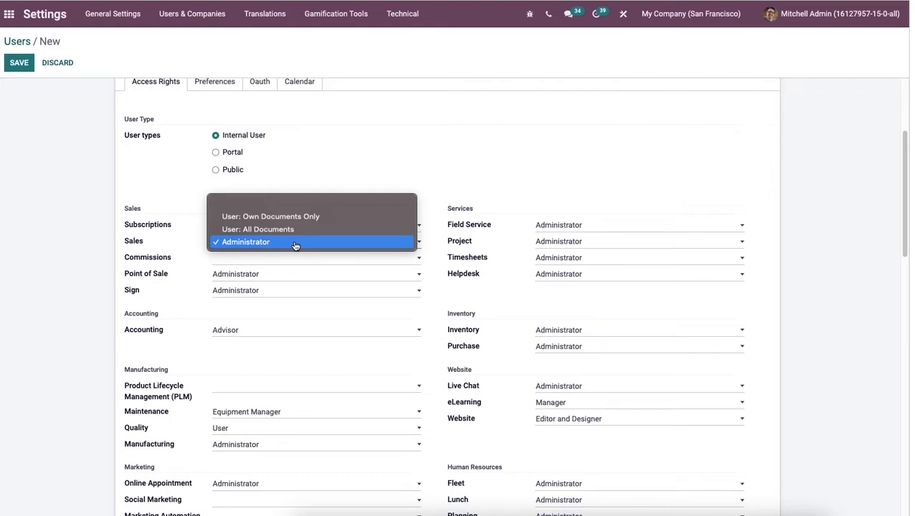
{"action": "mouse_move", "coordinate": [241, 255]}
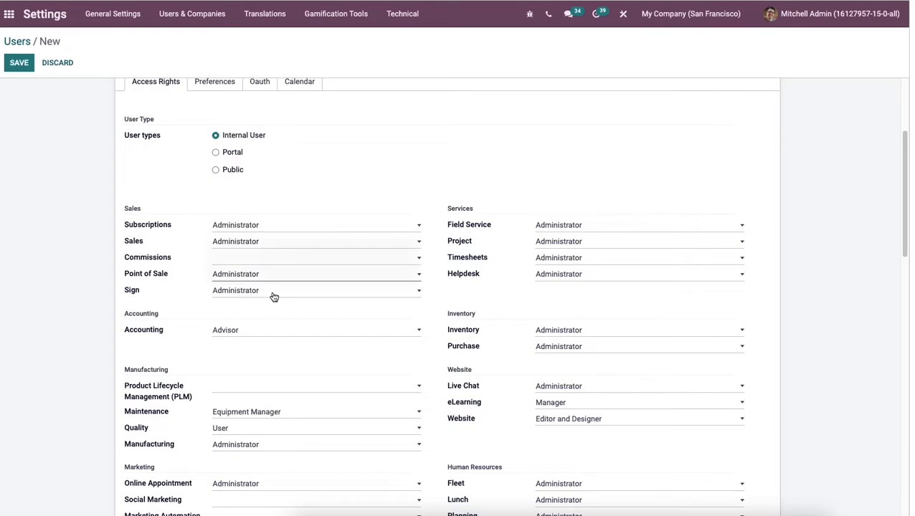
{"action": "mouse_move", "coordinate": [286, 289]}
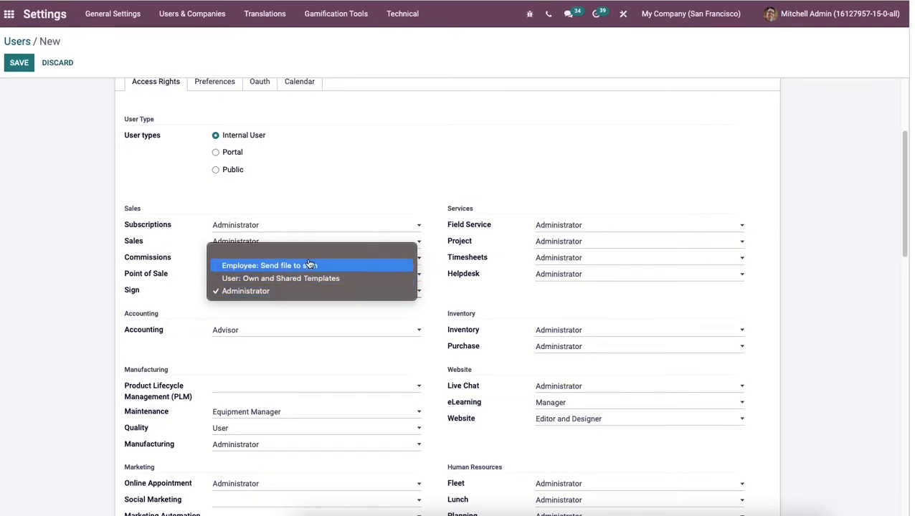
{"action": "mouse_move", "coordinate": [333, 192]}
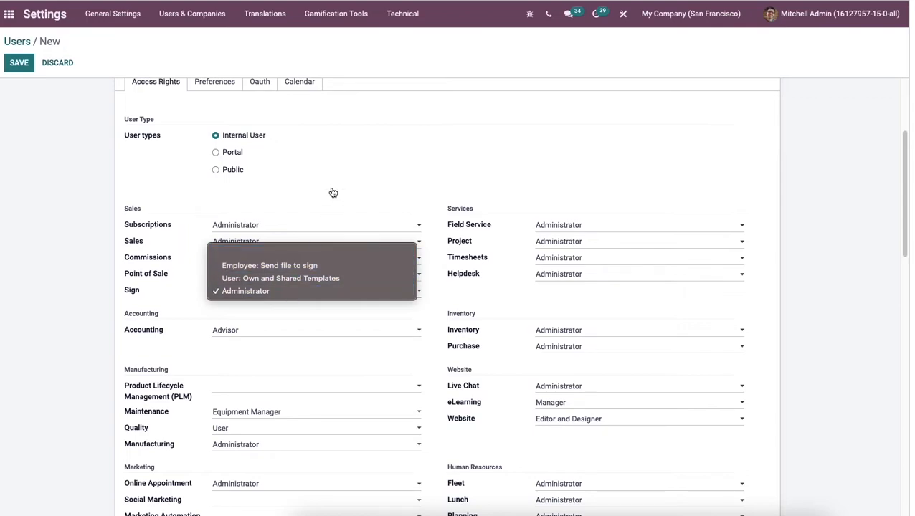
{"action": "left_click", "coordinate": [246, 290]}
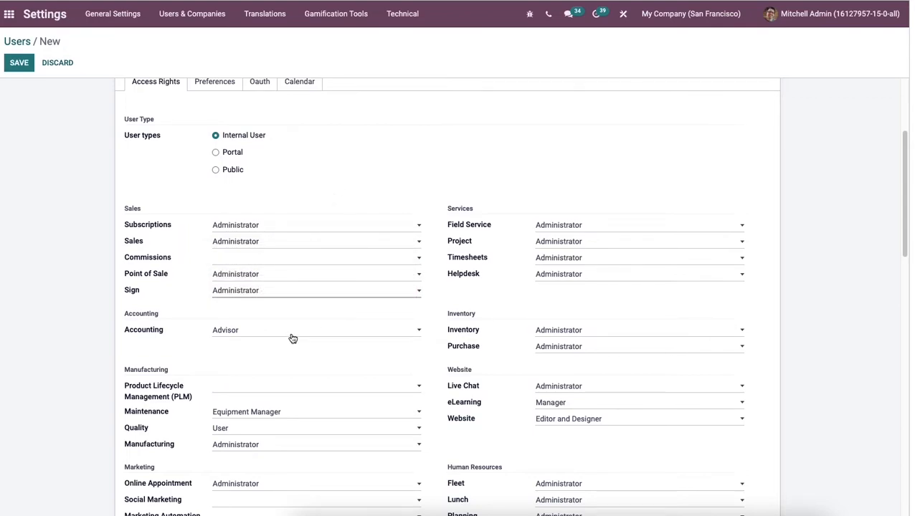
{"action": "mouse_move", "coordinate": [367, 310]}
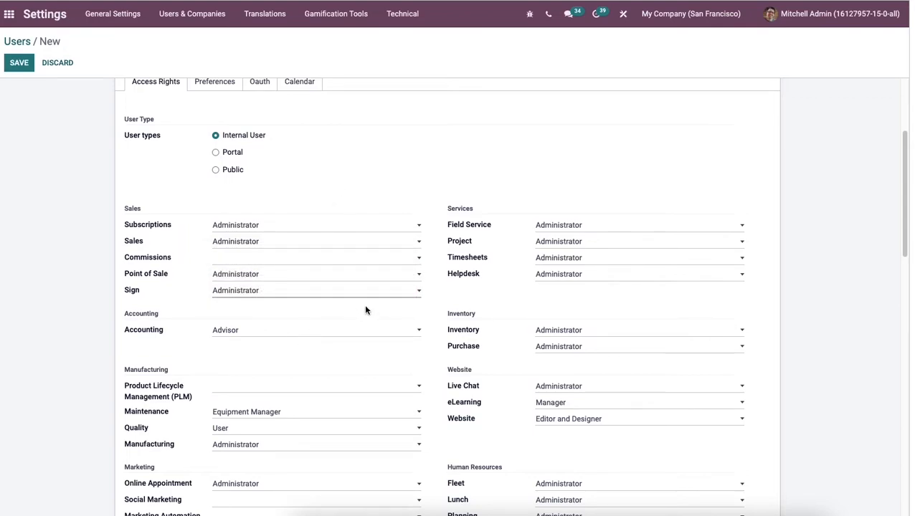
{"action": "mouse_move", "coordinate": [580, 246]}
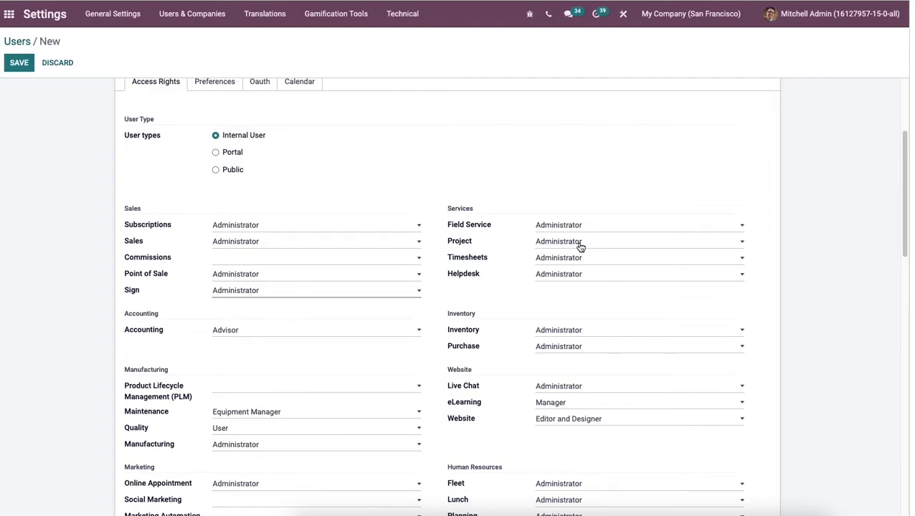
{"action": "mouse_move", "coordinate": [579, 269]}
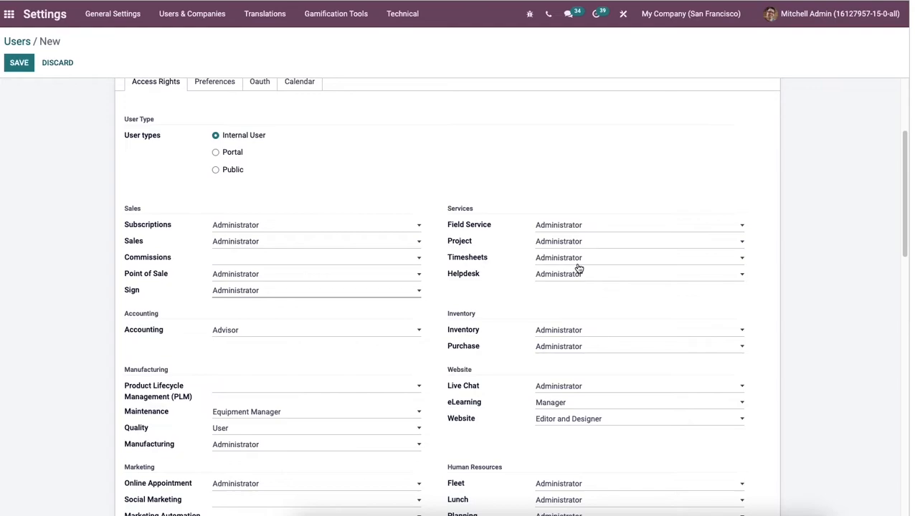
{"action": "scroll", "scroll_direction": "down", "scroll_amount": 3}
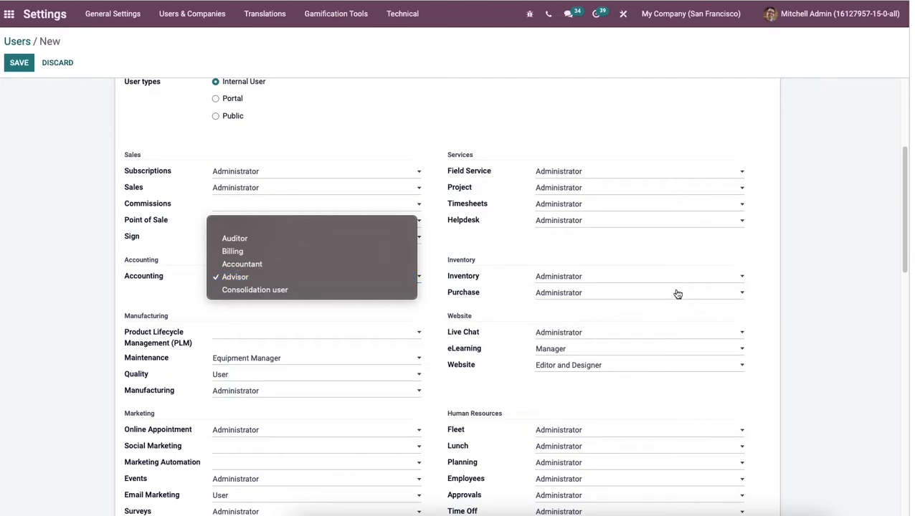
{"action": "mouse_move", "coordinate": [596, 258]}
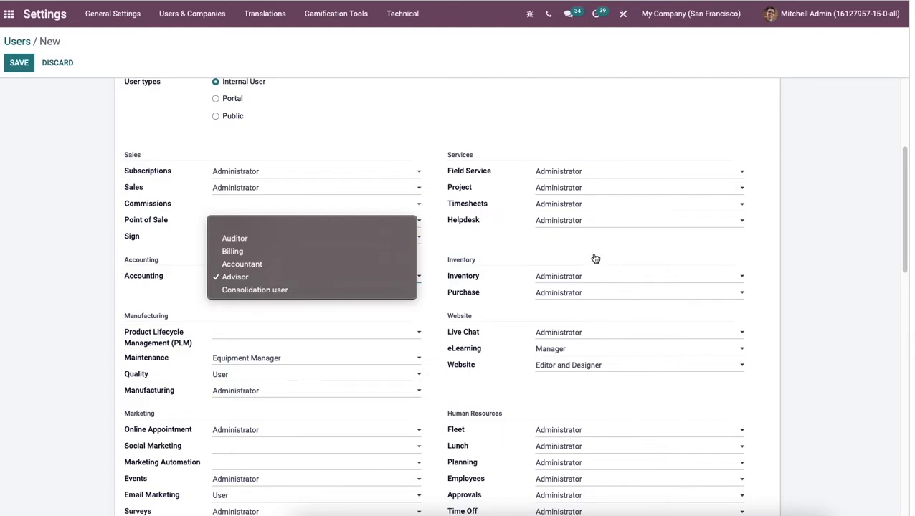
{"action": "left_click", "coordinate": [234, 277]}
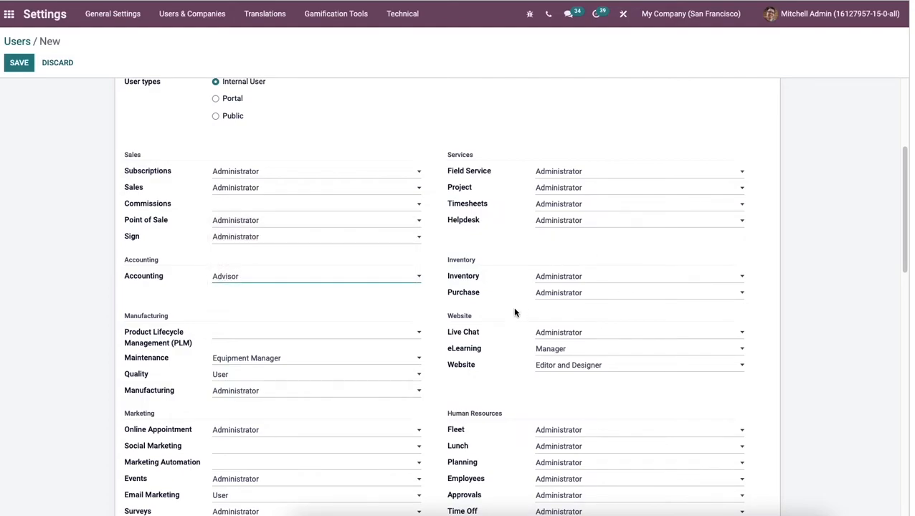
{"action": "scroll", "scroll_direction": "down", "scroll_amount": 3}
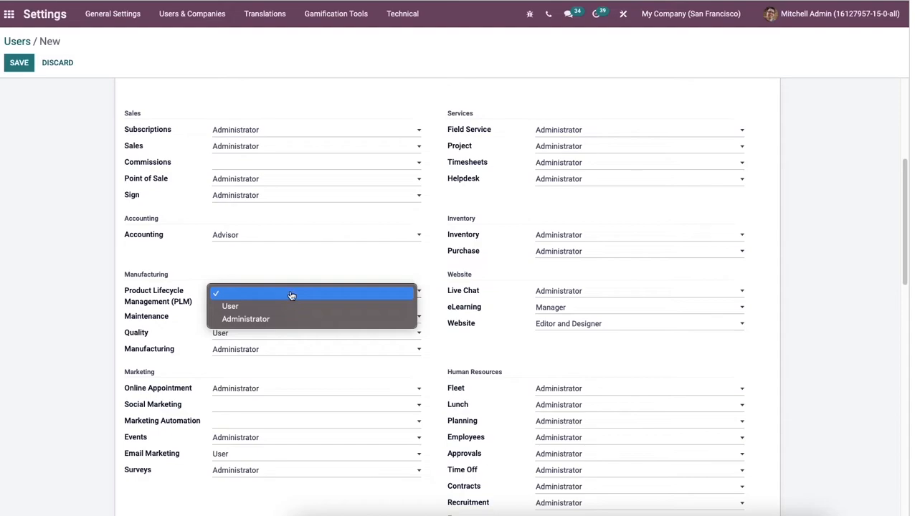
{"action": "mouse_move", "coordinate": [300, 269]}
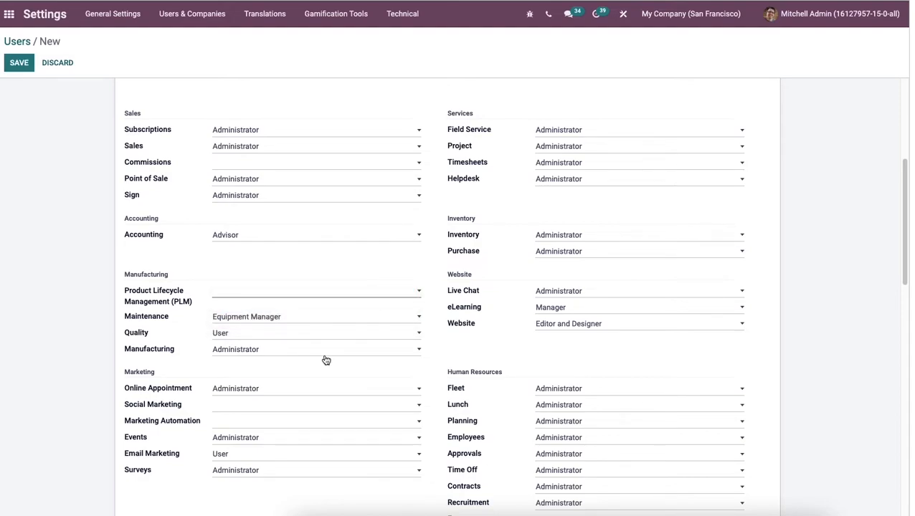
{"action": "scroll", "scroll_direction": "down", "scroll_amount": 3}
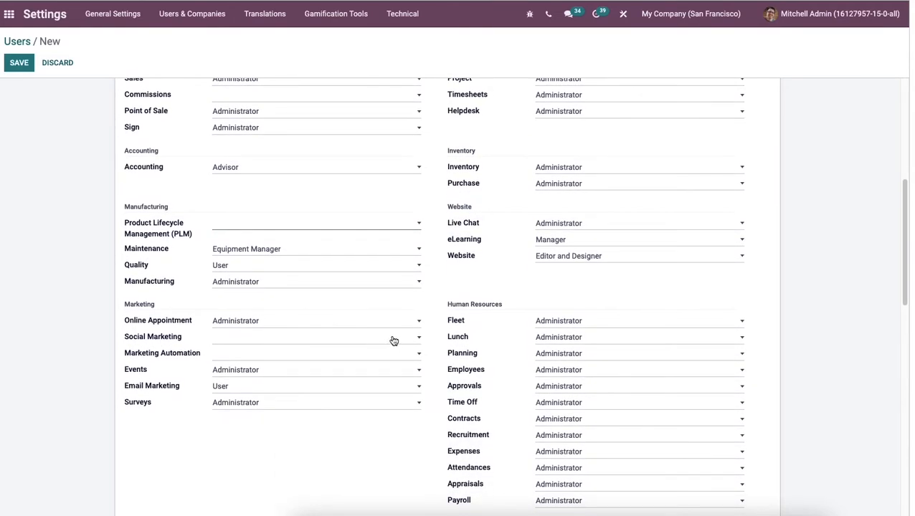
{"action": "mouse_move", "coordinate": [391, 319]}
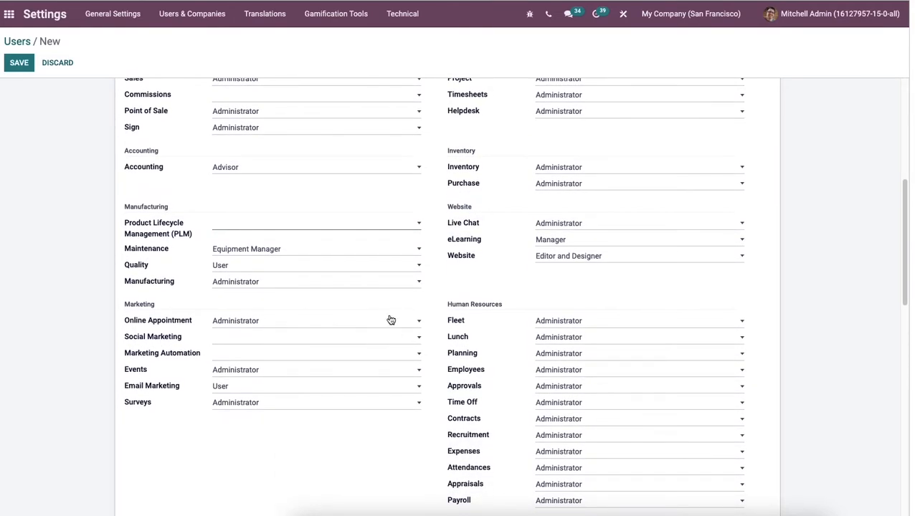
{"action": "mouse_move", "coordinate": [339, 255]}
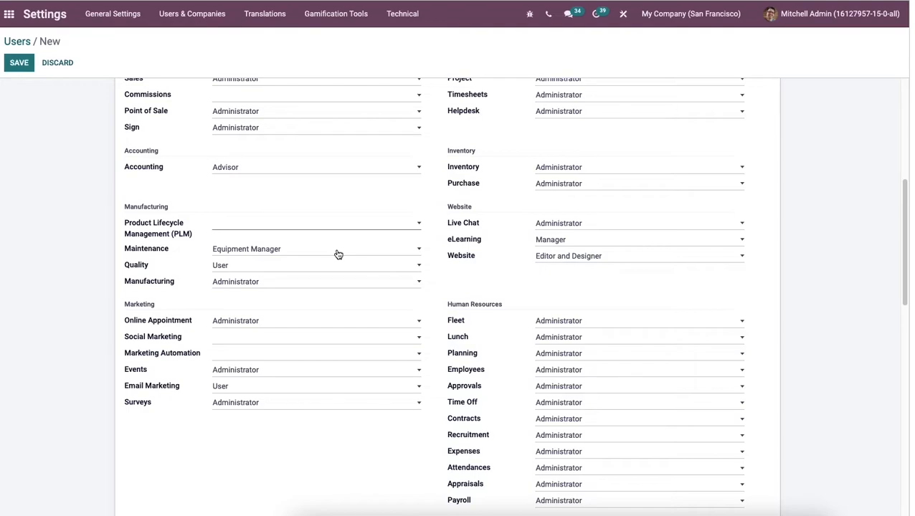
{"action": "mouse_move", "coordinate": [352, 308]}
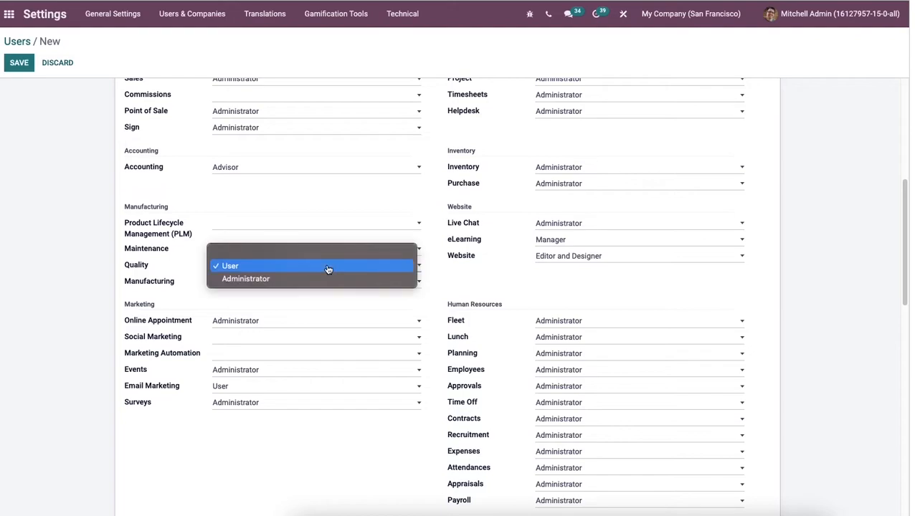
{"action": "mouse_move", "coordinate": [332, 280]}
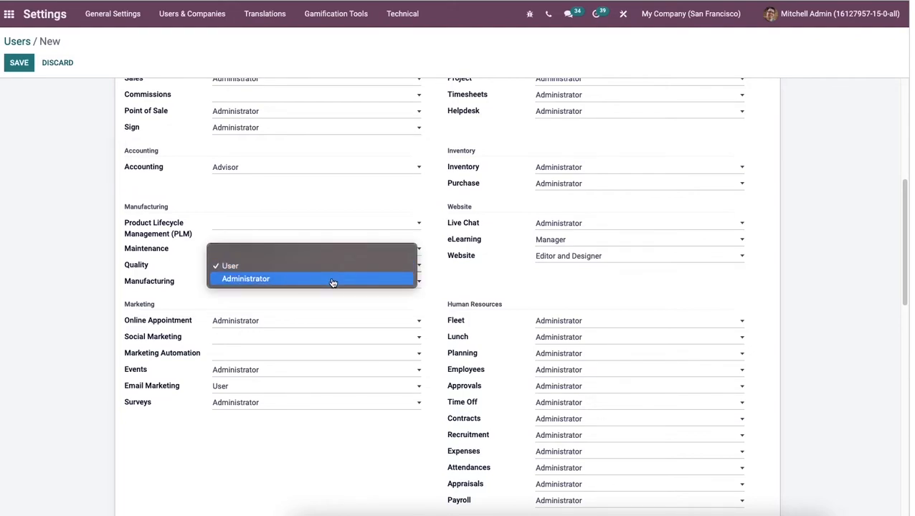
{"action": "left_click", "coordinate": [246, 278]}
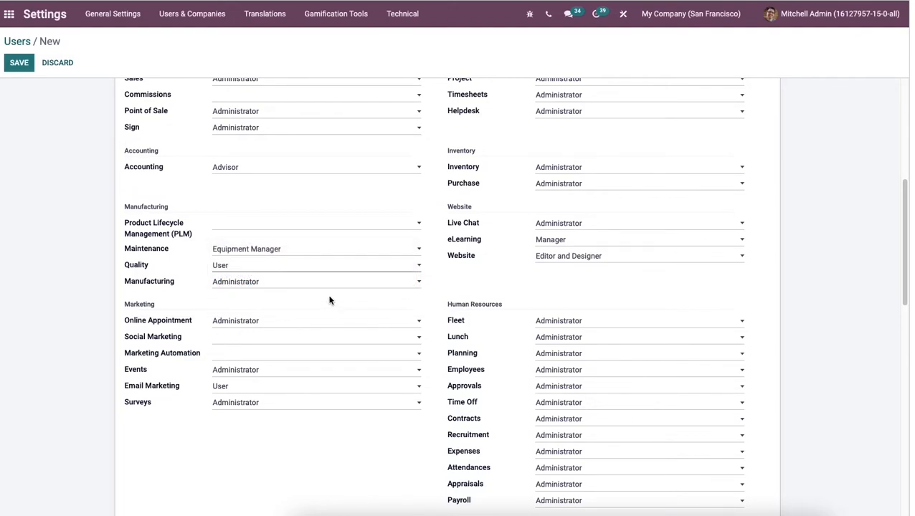
{"action": "scroll", "scroll_direction": "down", "scroll_amount": 3}
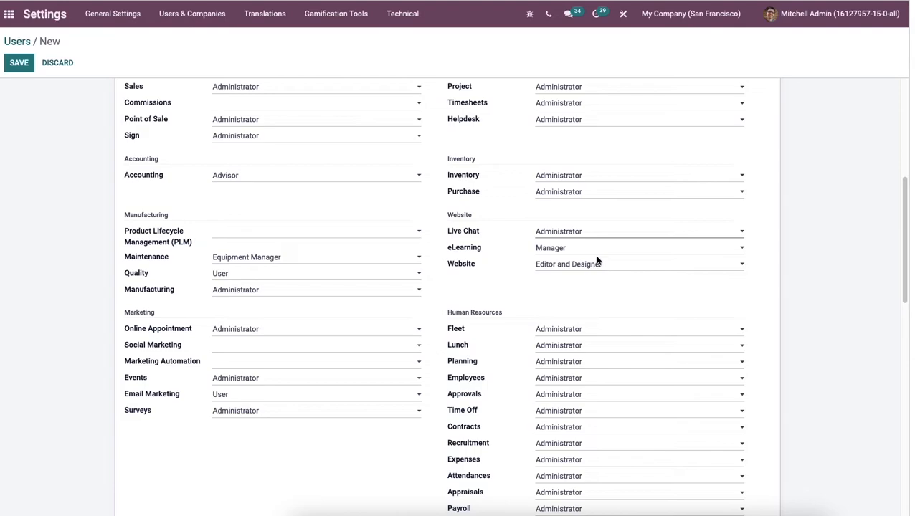
{"action": "mouse_move", "coordinate": [599, 255]}
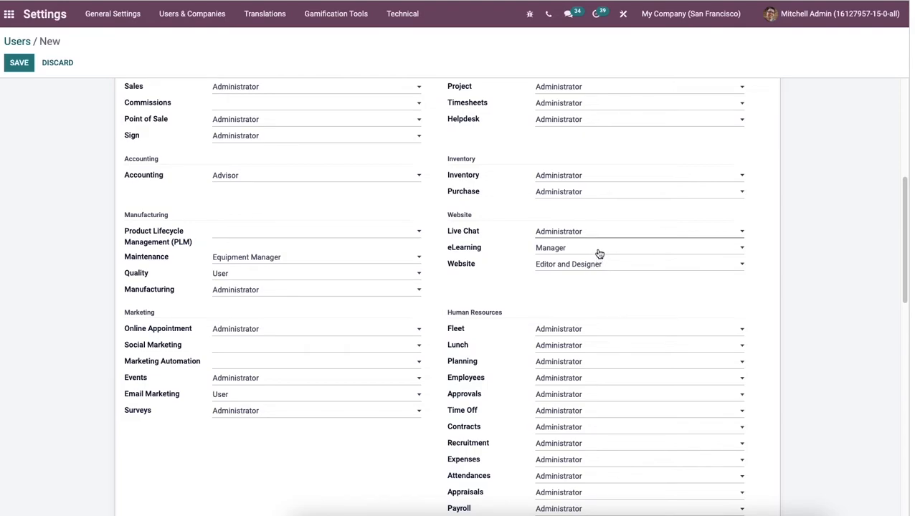
{"action": "scroll", "scroll_direction": "down", "scroll_amount": 3}
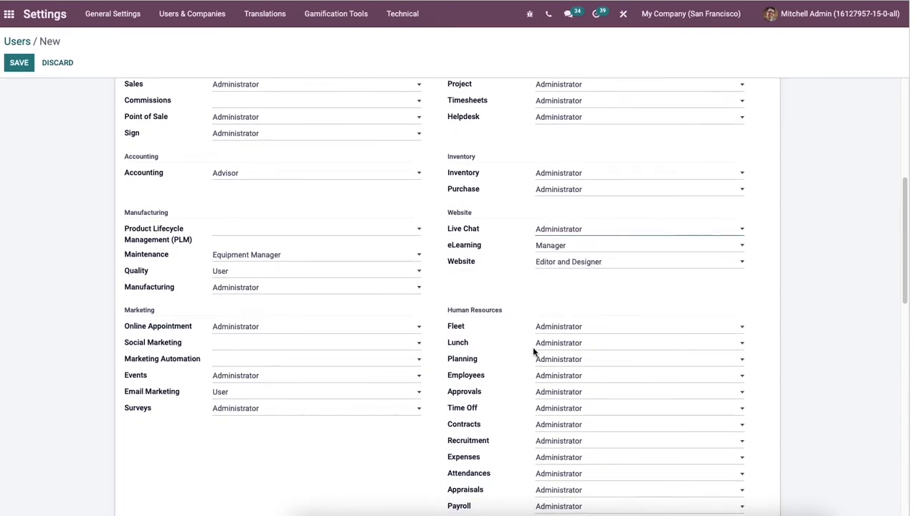
{"action": "scroll", "scroll_direction": "down", "scroll_amount": 3}
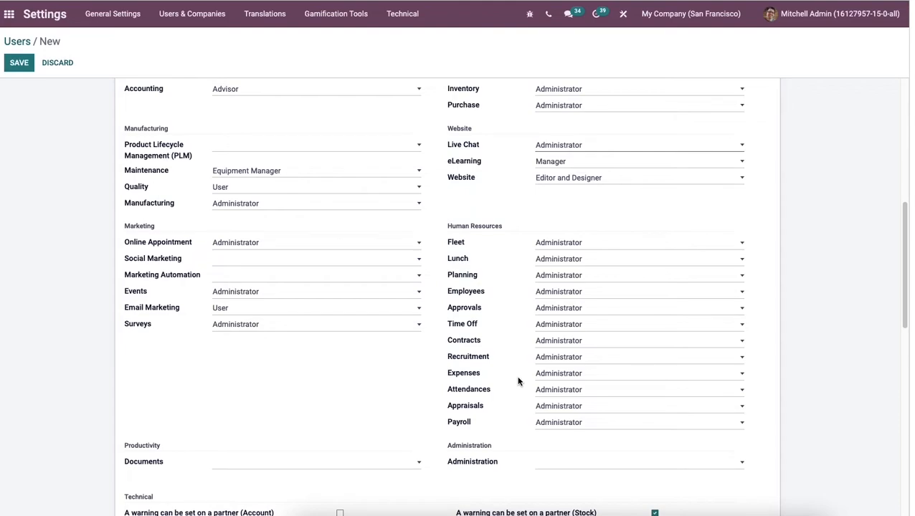
{"action": "mouse_move", "coordinate": [511, 376]}
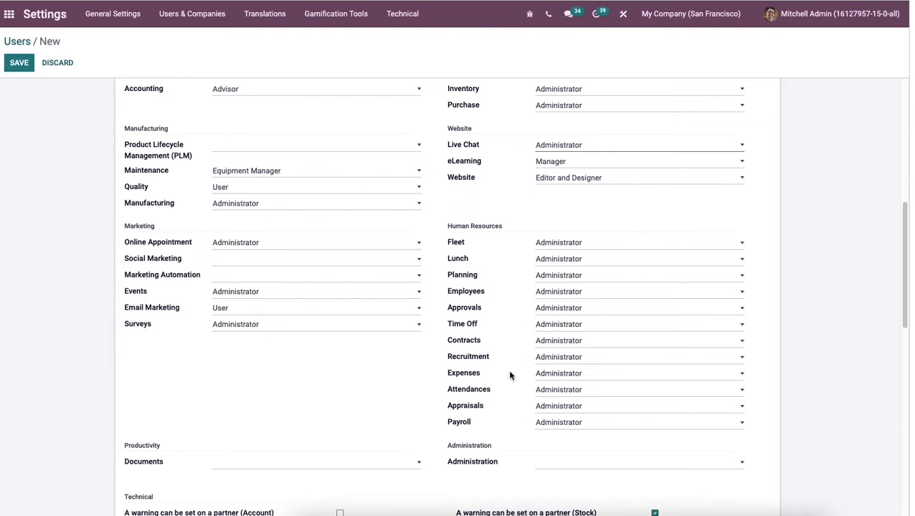
{"action": "scroll", "scroll_direction": "down", "scroll_amount": 3}
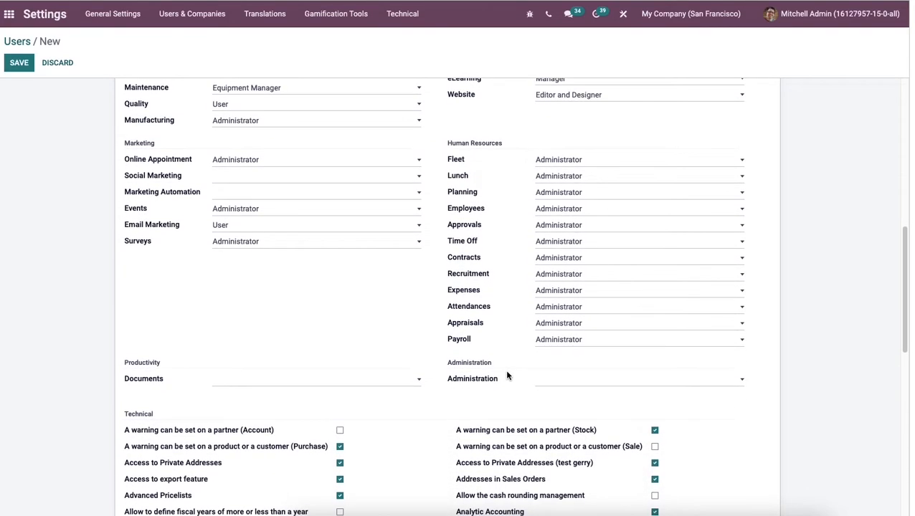
{"action": "scroll", "scroll_direction": "down", "scroll_amount": 3}
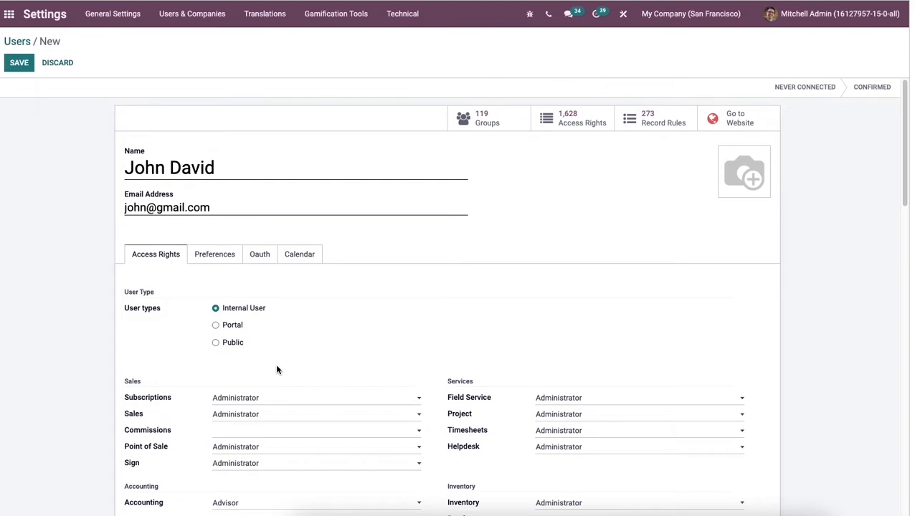
{"action": "left_click", "coordinate": [215, 253]}
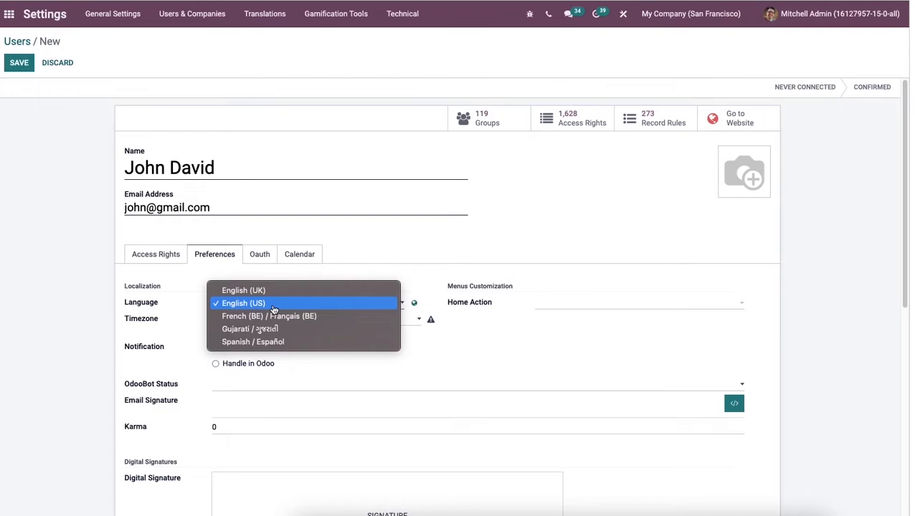
{"action": "mouse_move", "coordinate": [412, 281]}
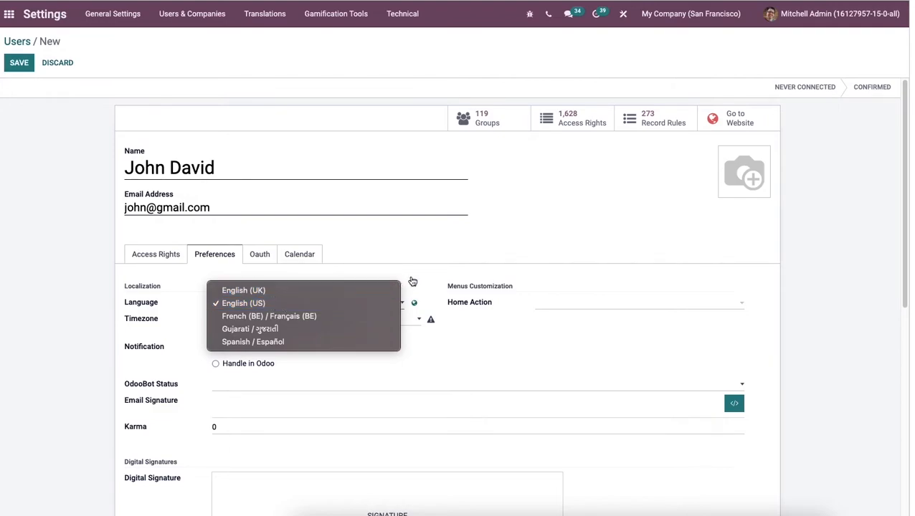
{"action": "left_click", "coordinate": [243, 302]}
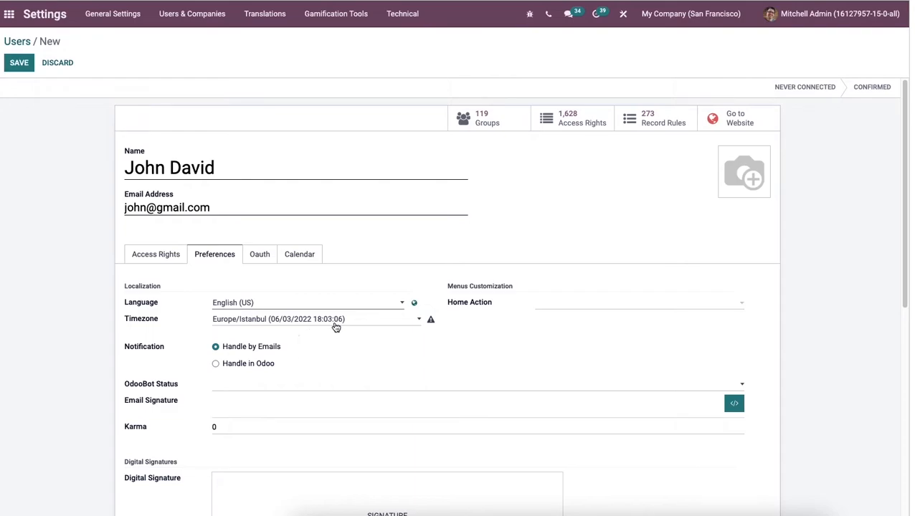
{"action": "mouse_move", "coordinate": [358, 332]}
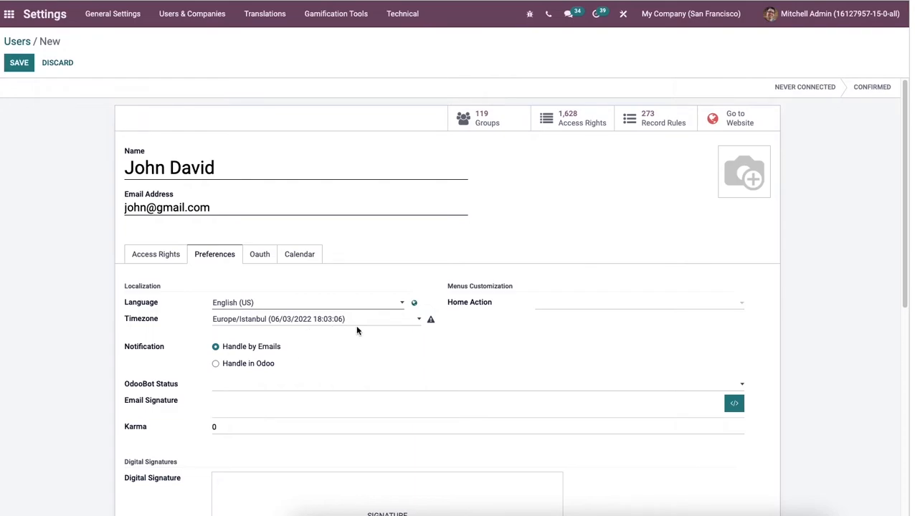
{"action": "scroll", "scroll_direction": "down", "scroll_amount": 3}
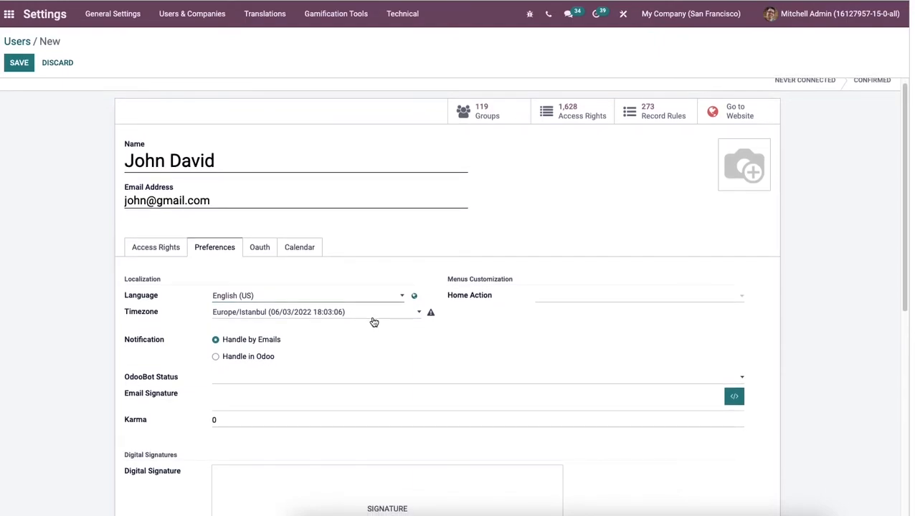
{"action": "mouse_move", "coordinate": [393, 356]}
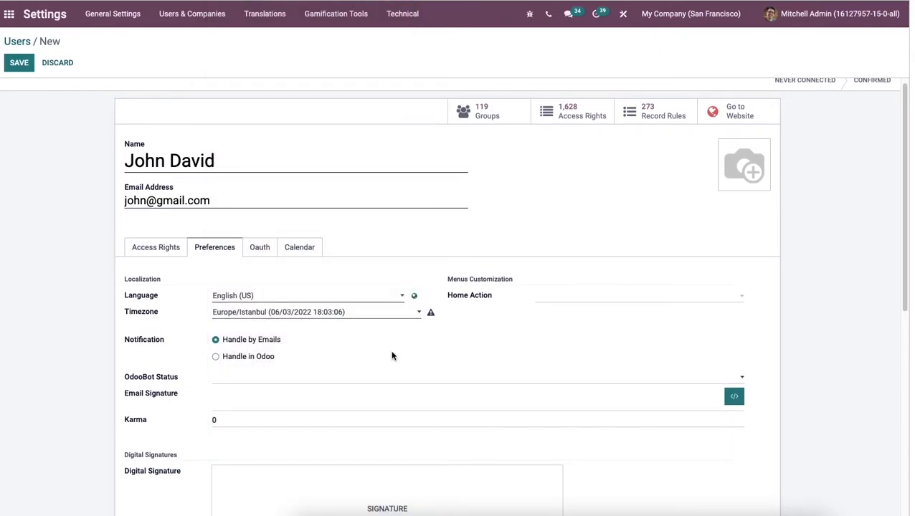
{"action": "mouse_move", "coordinate": [293, 313]}
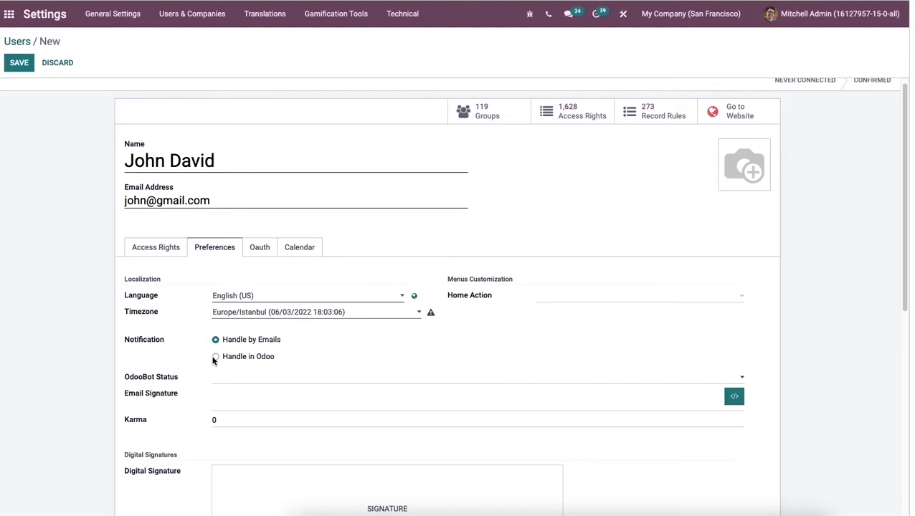
{"action": "left_click", "coordinate": [214, 340]}
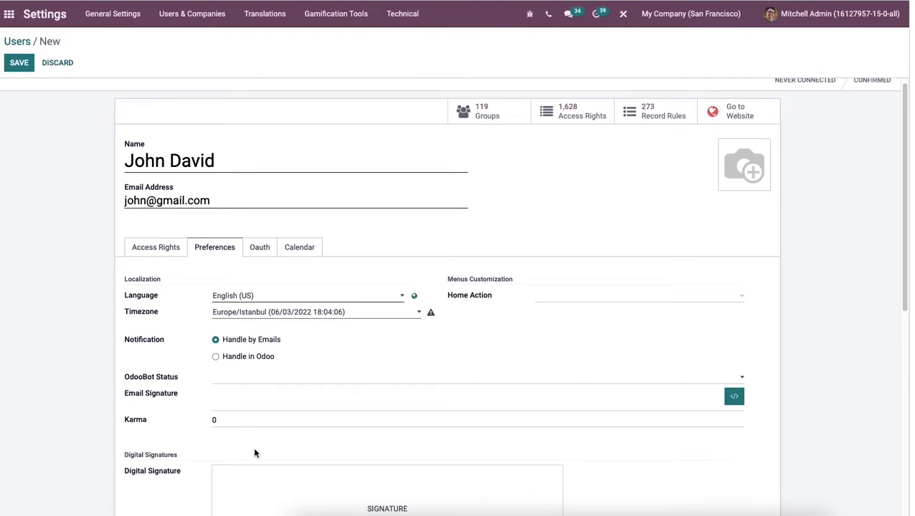
{"action": "mouse_move", "coordinate": [417, 418]}
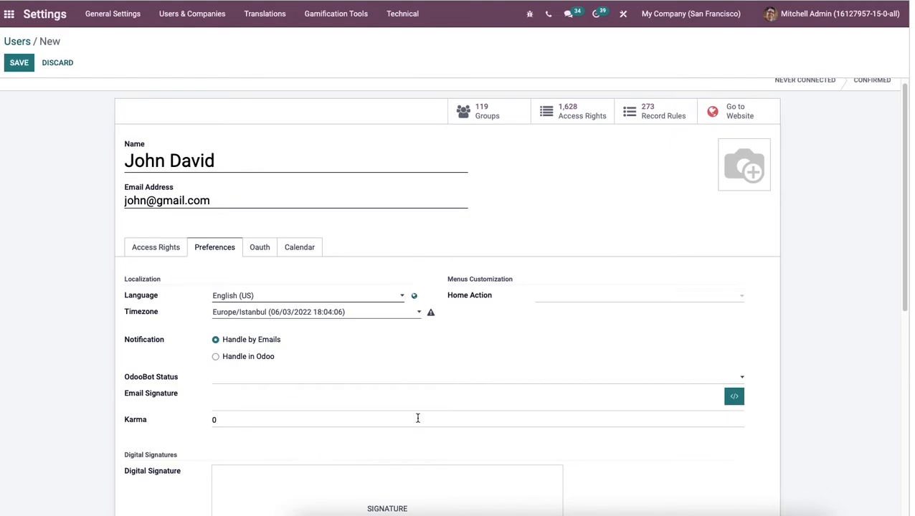
{"action": "mouse_move", "coordinate": [490, 307]}
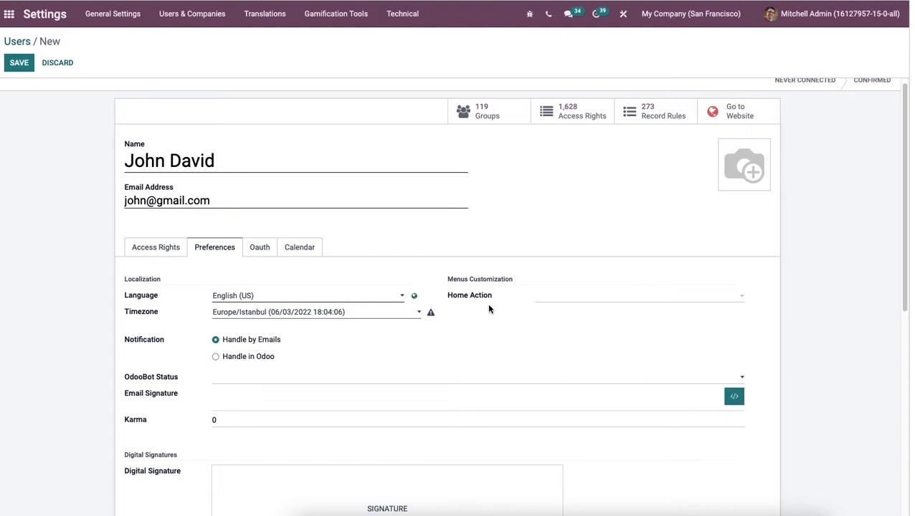
{"action": "scroll", "scroll_direction": "down", "scroll_amount": 3}
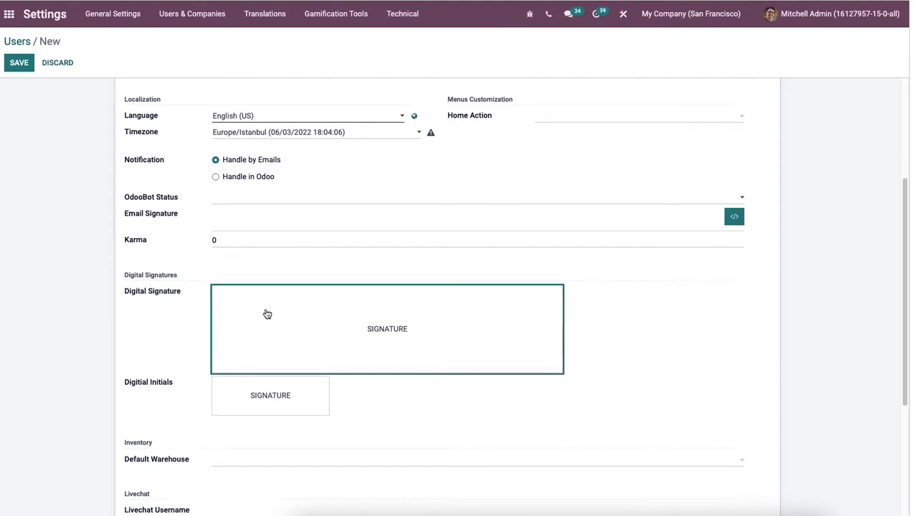
{"action": "left_click", "coordinate": [271, 396]}
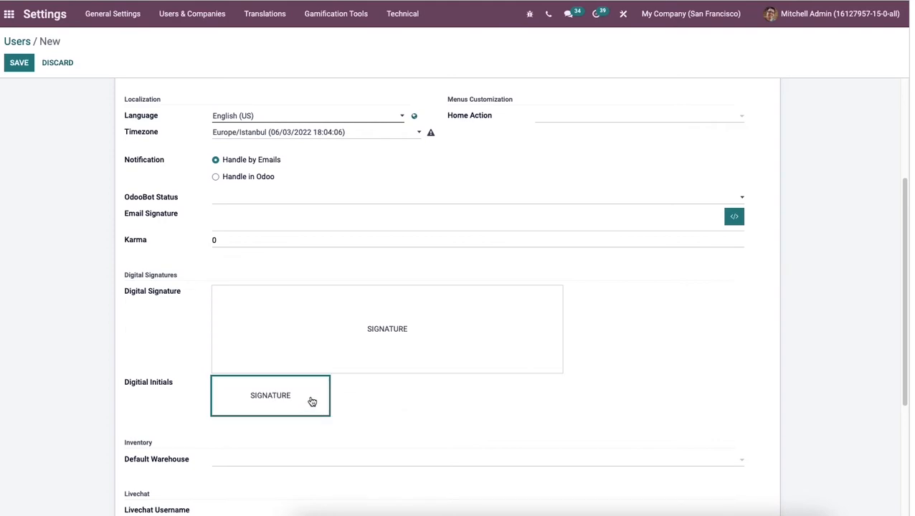
{"action": "scroll", "scroll_direction": "down", "scroll_amount": 3}
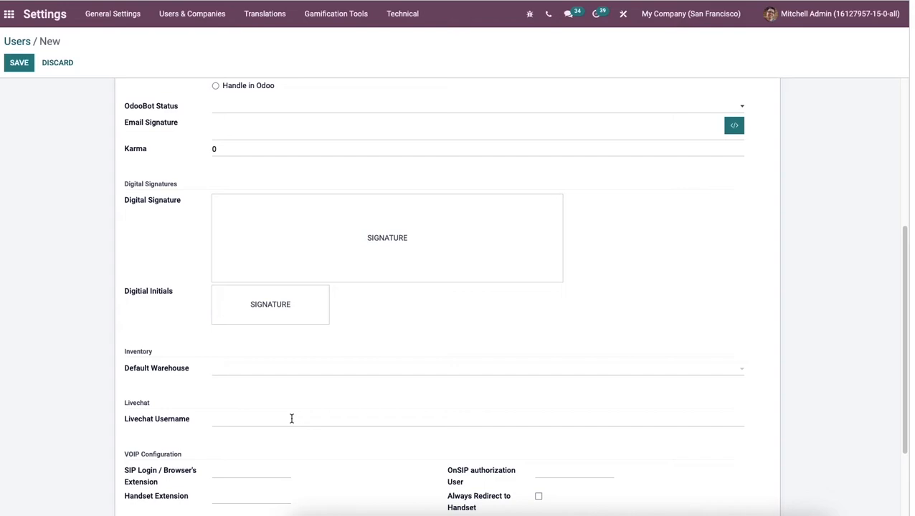
{"action": "scroll", "scroll_direction": "down", "scroll_amount": 3}
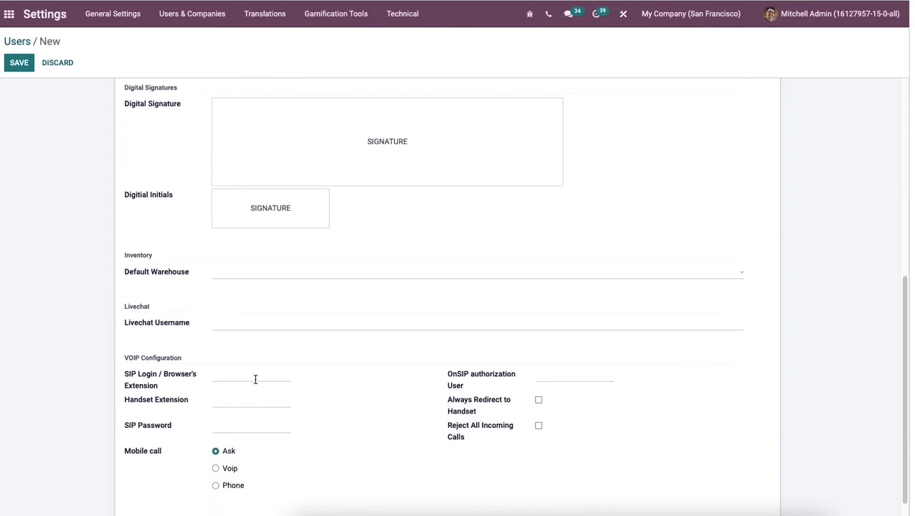
{"action": "mouse_move", "coordinate": [255, 375]}
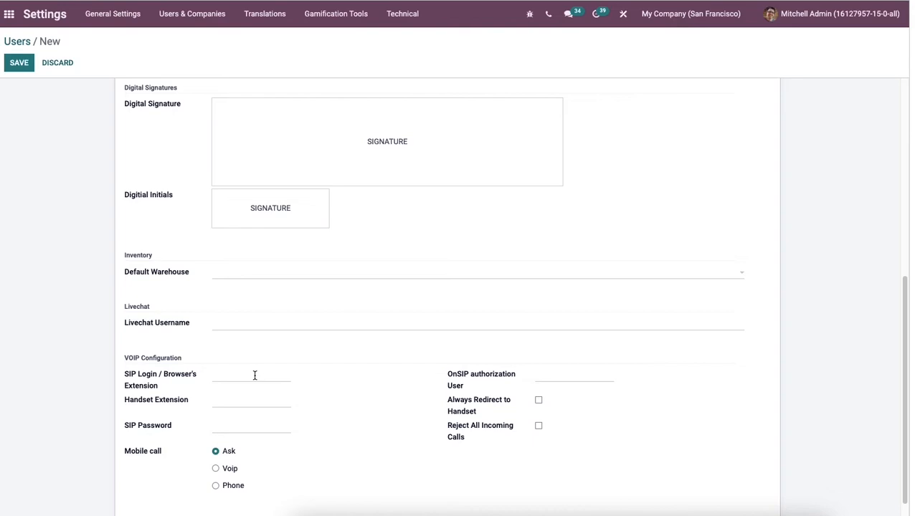
{"action": "mouse_move", "coordinate": [289, 412]}
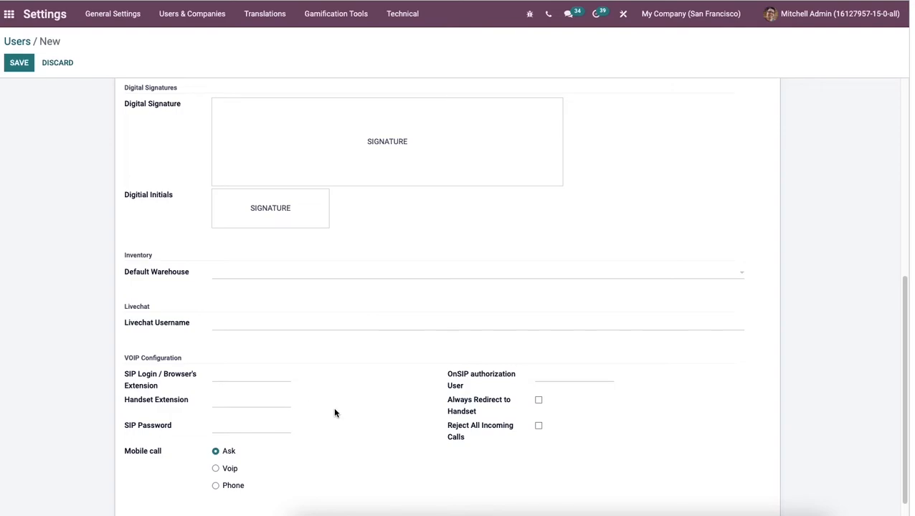
{"action": "mouse_move", "coordinate": [490, 418]}
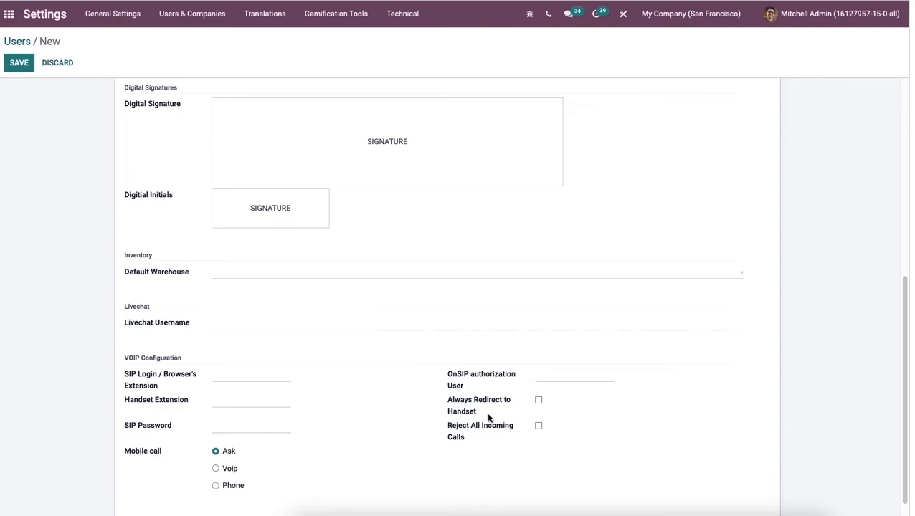
{"action": "mouse_move", "coordinate": [498, 407]}
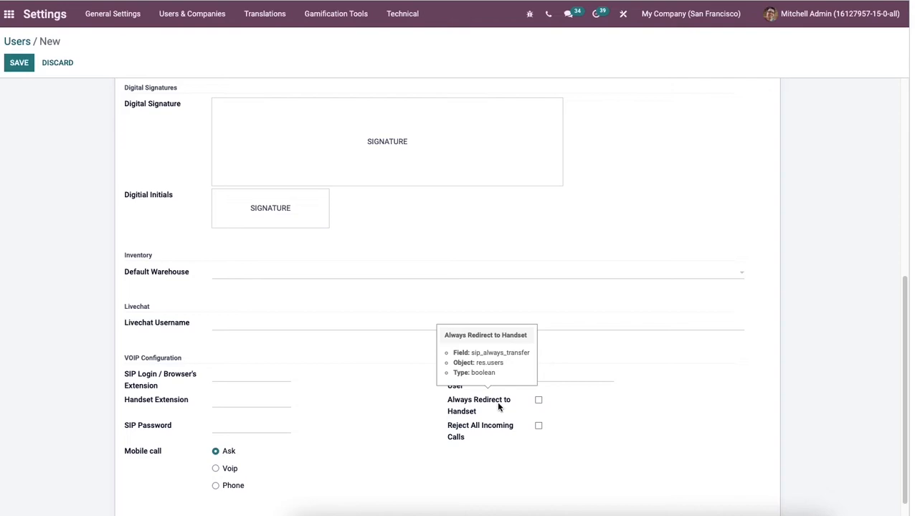
{"action": "mouse_move", "coordinate": [203, 425]}
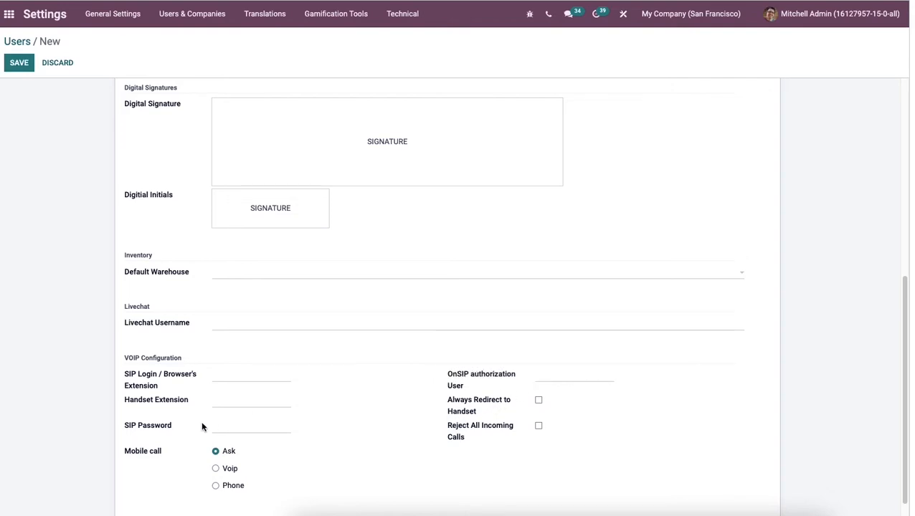
{"action": "mouse_move", "coordinate": [269, 502]}
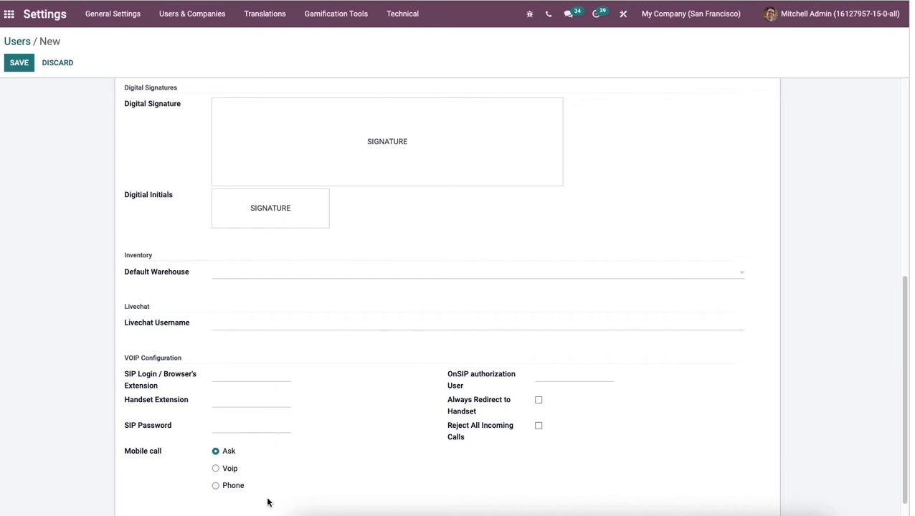
{"action": "mouse_move", "coordinate": [282, 497]}
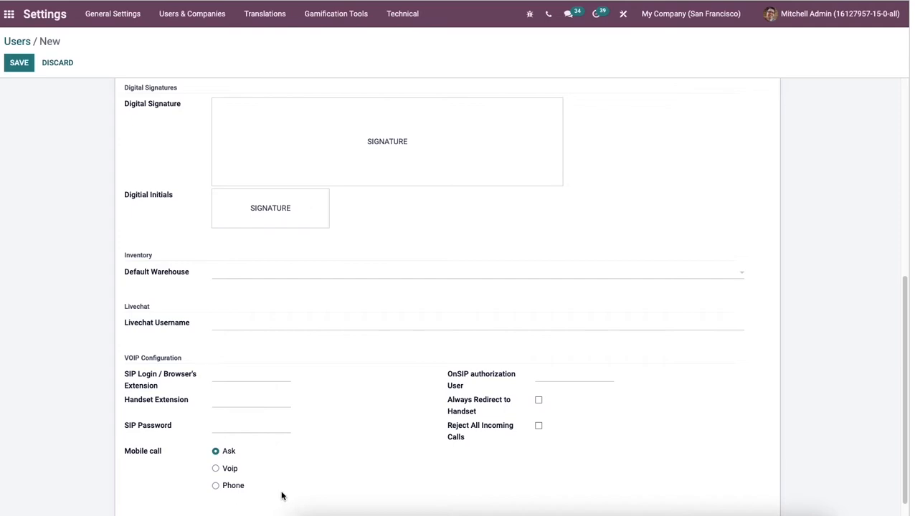
{"action": "mouse_move", "coordinate": [249, 451]}
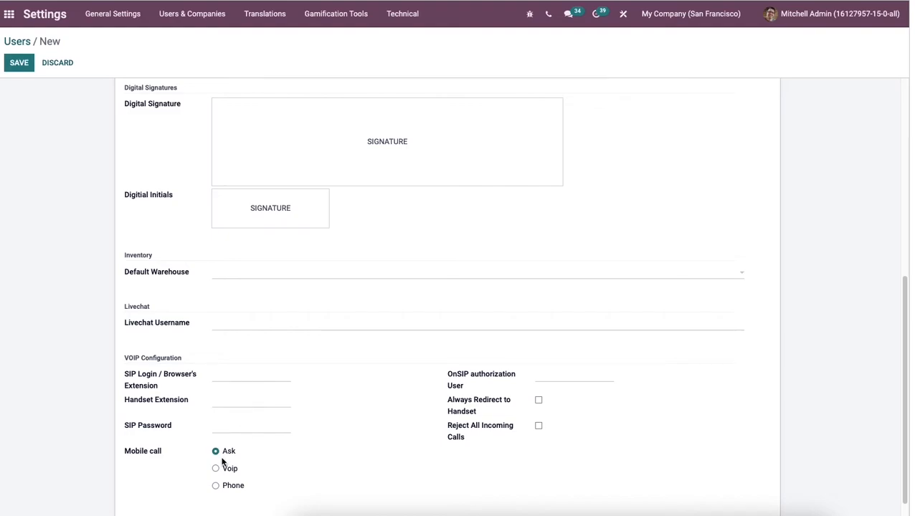
{"action": "mouse_move", "coordinate": [223, 474]}
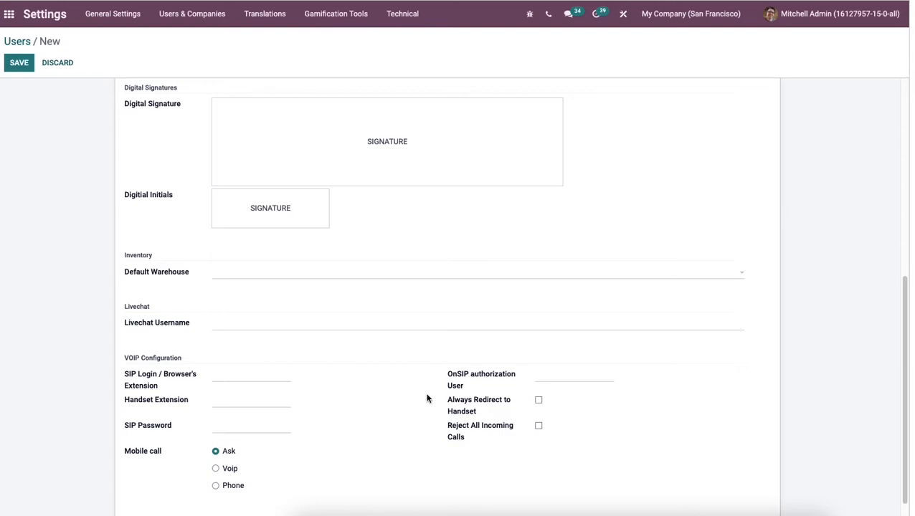
{"action": "mouse_move", "coordinate": [434, 391]}
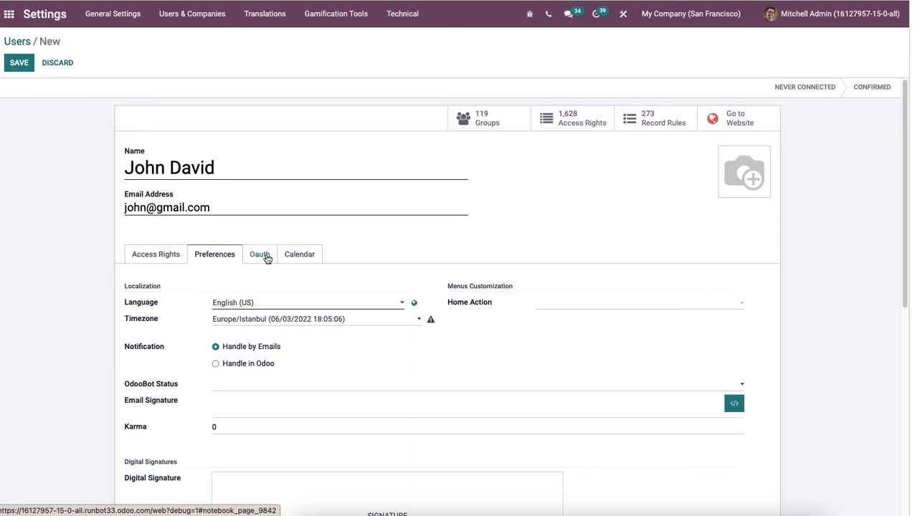
{"action": "left_click", "coordinate": [264, 254]}
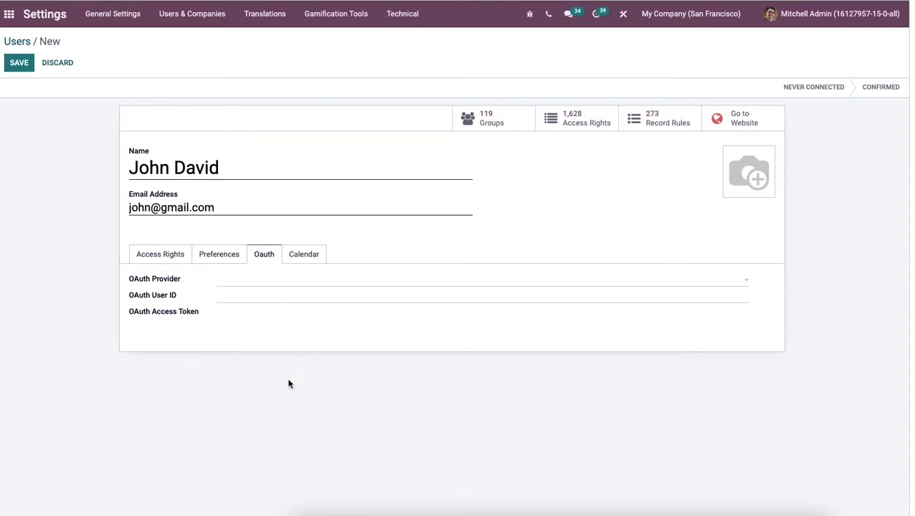
{"action": "mouse_move", "coordinate": [261, 282]}
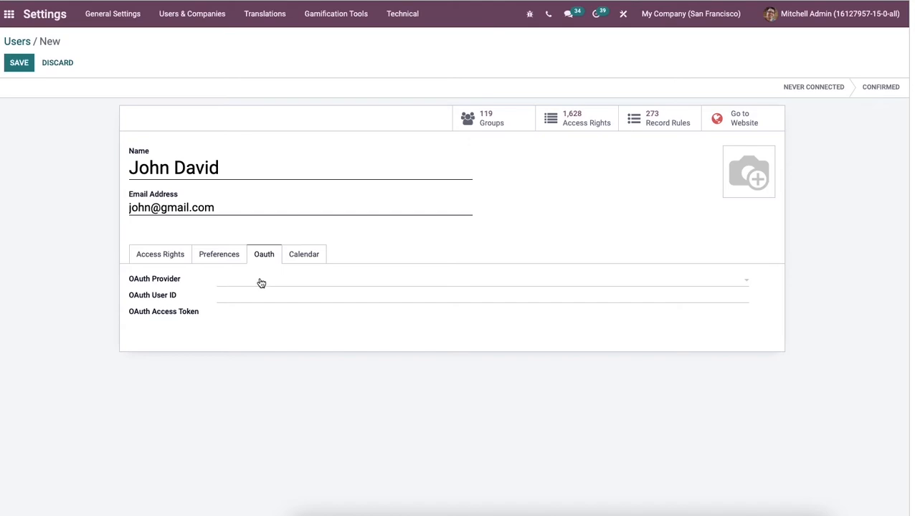
{"action": "mouse_move", "coordinate": [303, 256]}
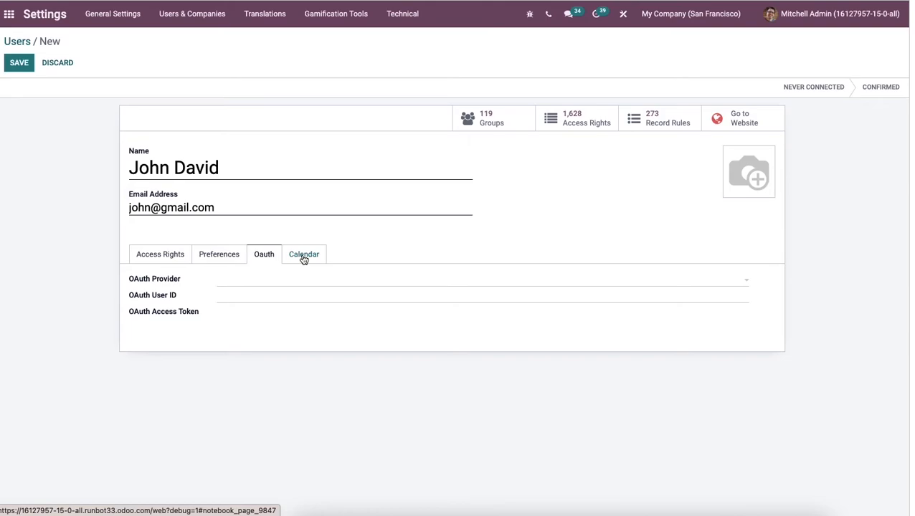
{"action": "left_click", "coordinate": [304, 254]}
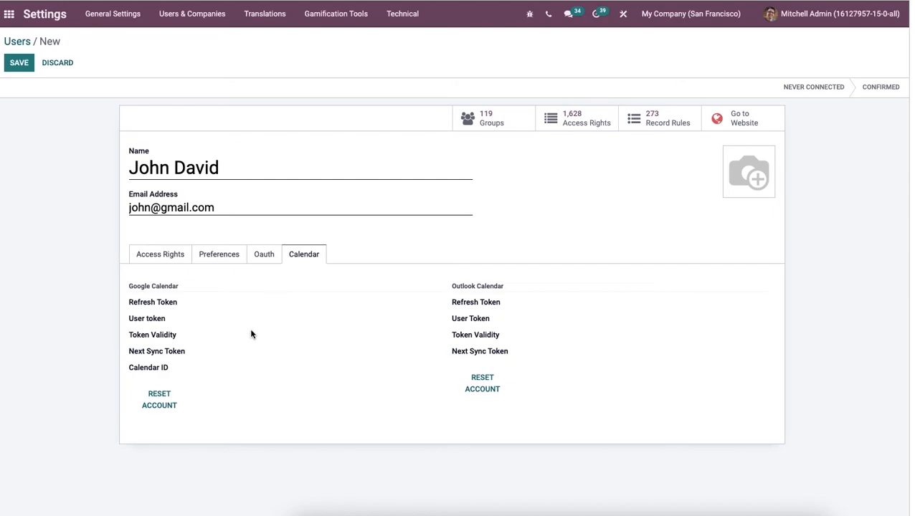
{"action": "left_click", "coordinate": [17, 61]}
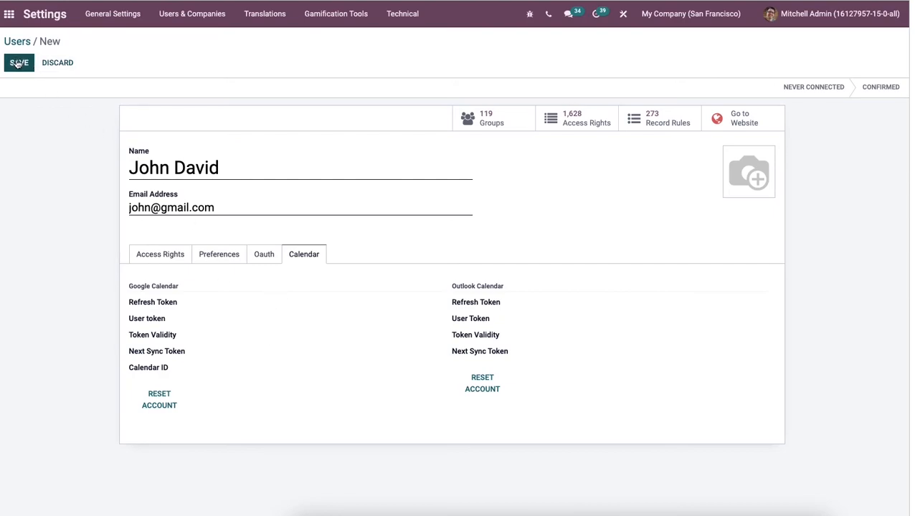
{"action": "left_click", "coordinate": [17, 62]}
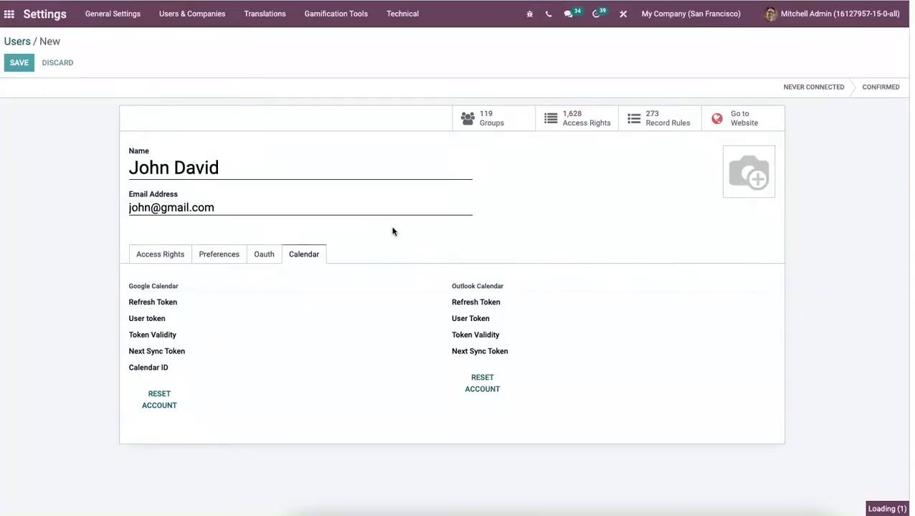
{"action": "left_click", "coordinate": [19, 61]}
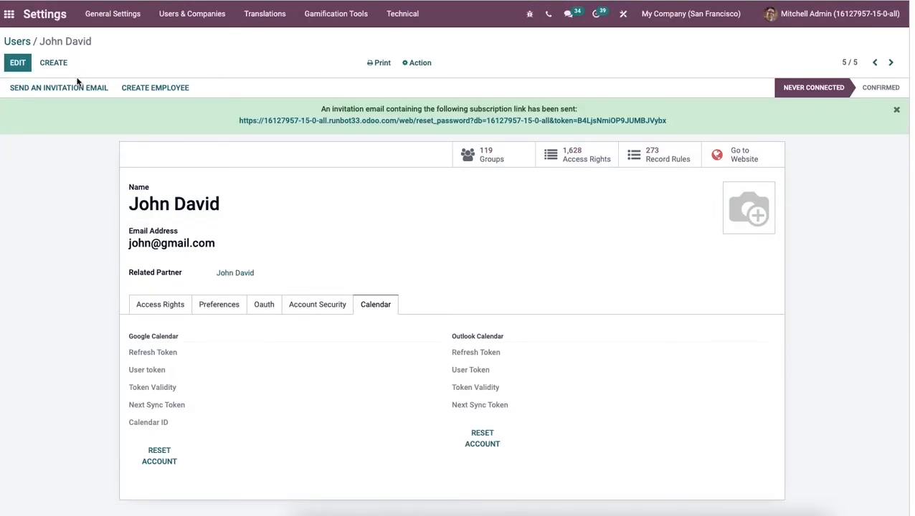
{"action": "mouse_move", "coordinate": [69, 75]}
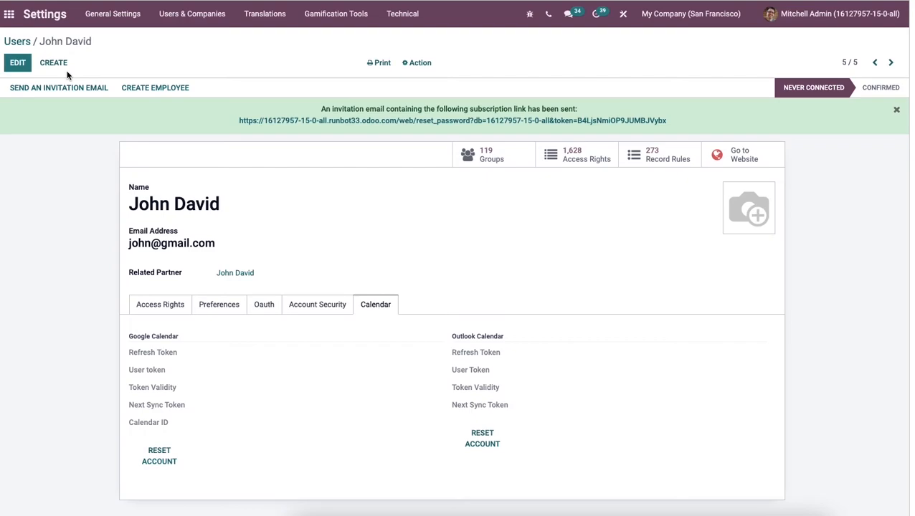
{"action": "mouse_move", "coordinate": [68, 74]}
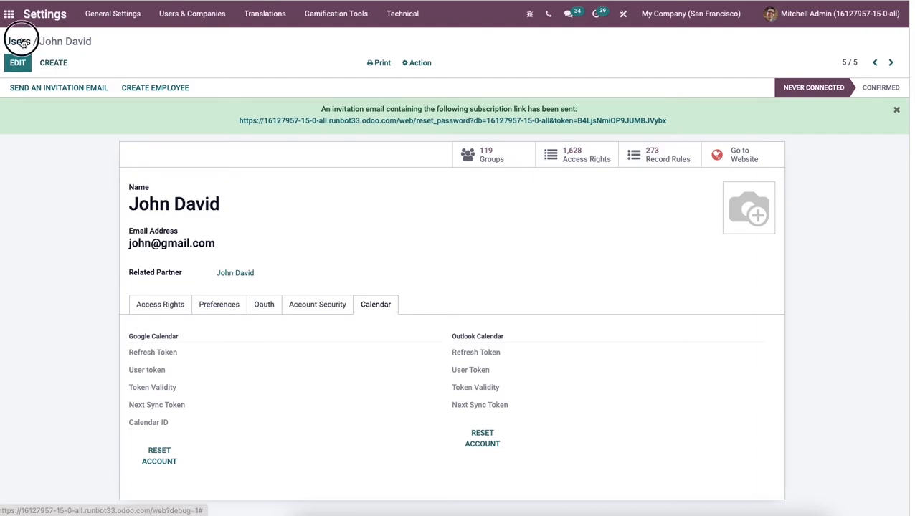
{"action": "left_click", "coordinate": [19, 41]}
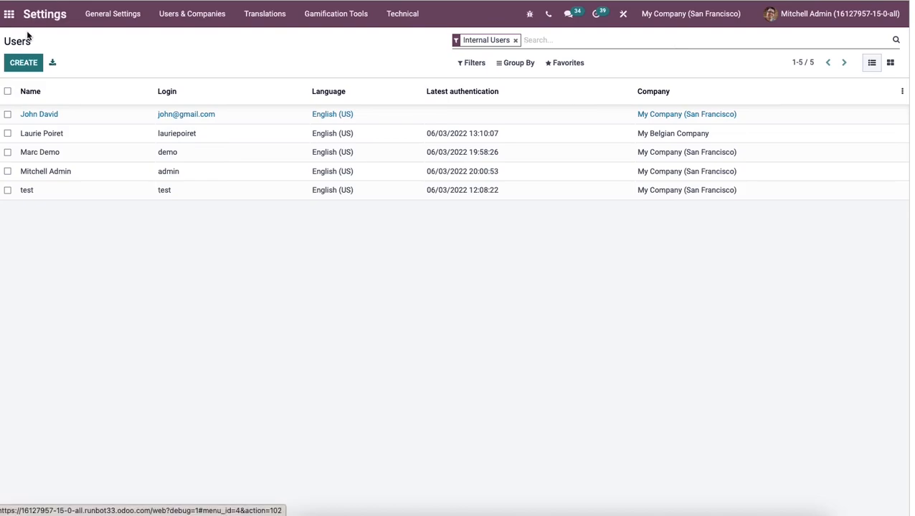
{"action": "mouse_move", "coordinate": [400, 137]}
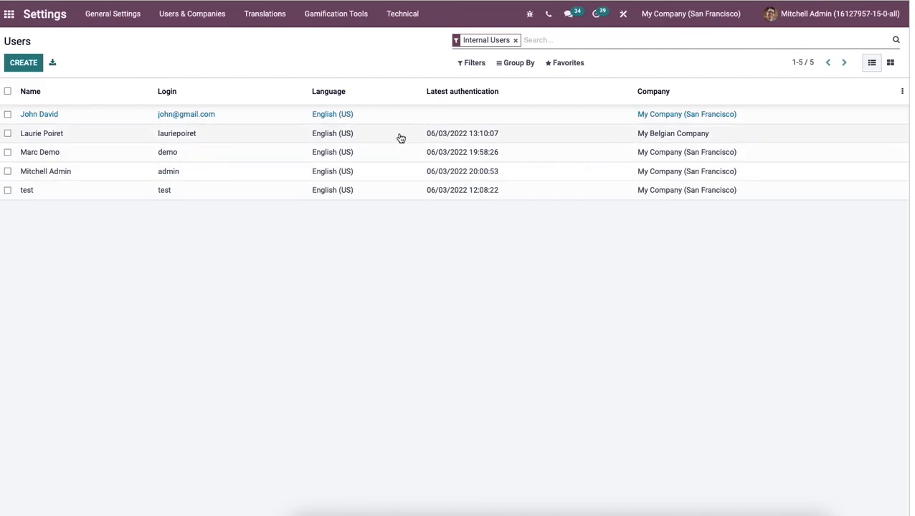
{"action": "mouse_move", "coordinate": [394, 133]}
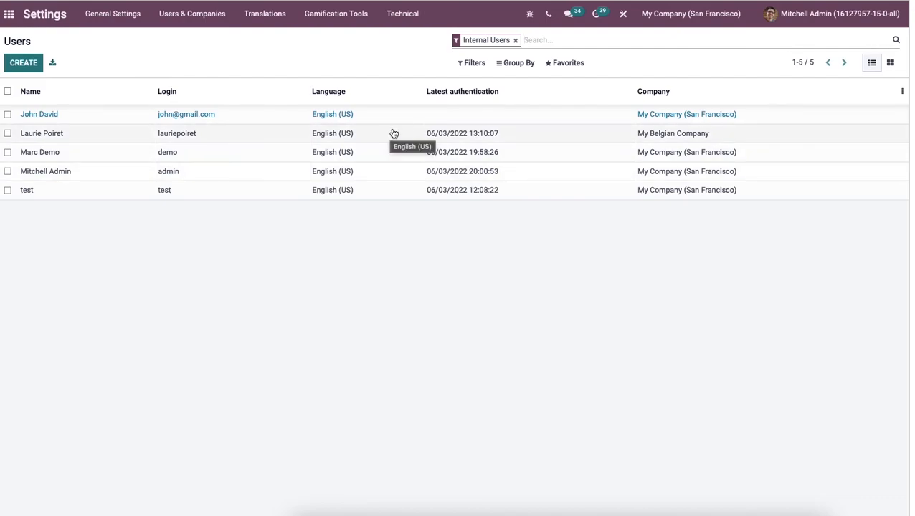
{"action": "left_click", "coordinate": [38, 114]}
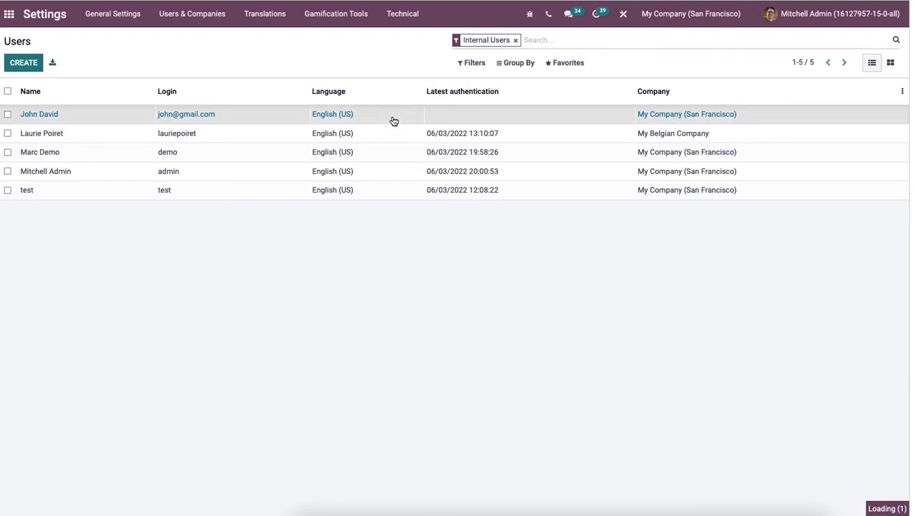
{"action": "left_click", "coordinate": [39, 115]}
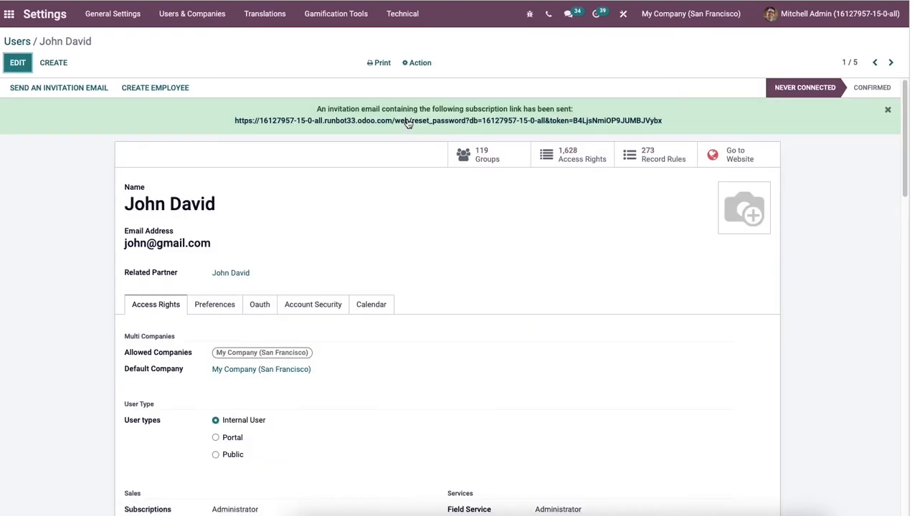
{"action": "mouse_move", "coordinate": [364, 44]}
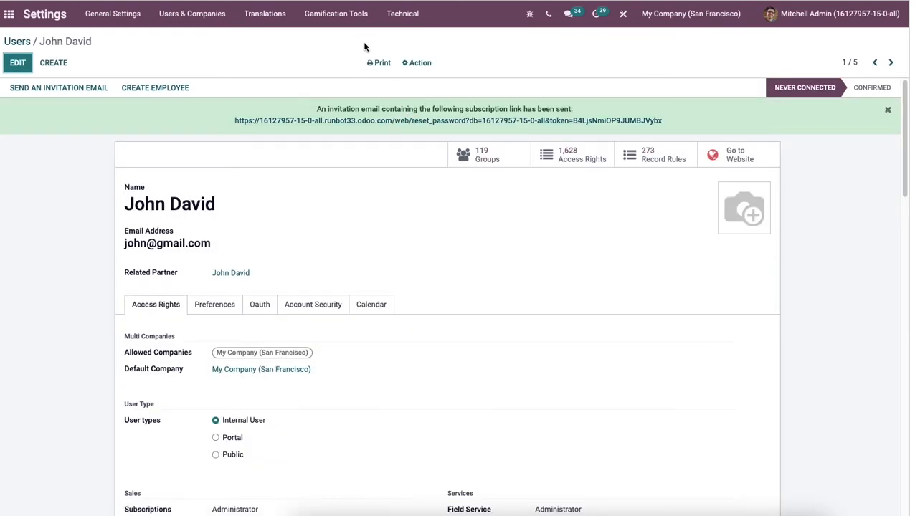
{"action": "left_click", "coordinate": [417, 62]}
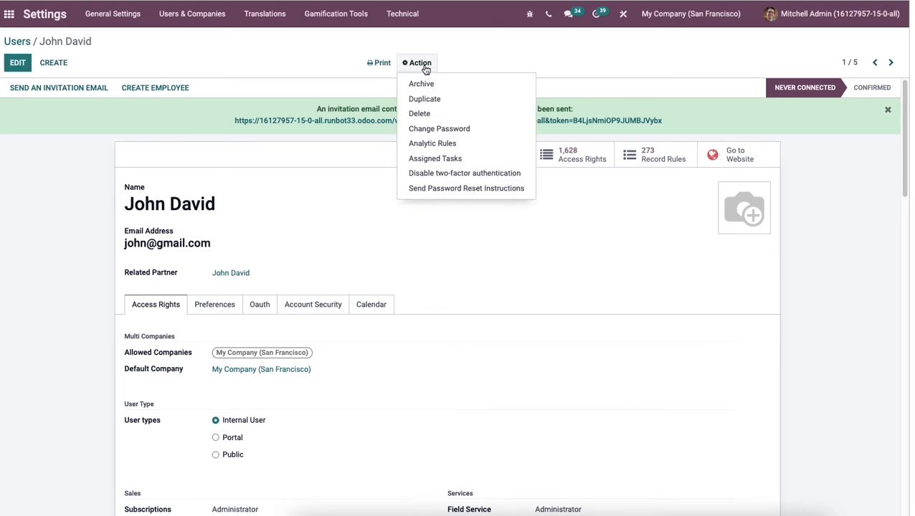
{"action": "mouse_move", "coordinate": [458, 118]}
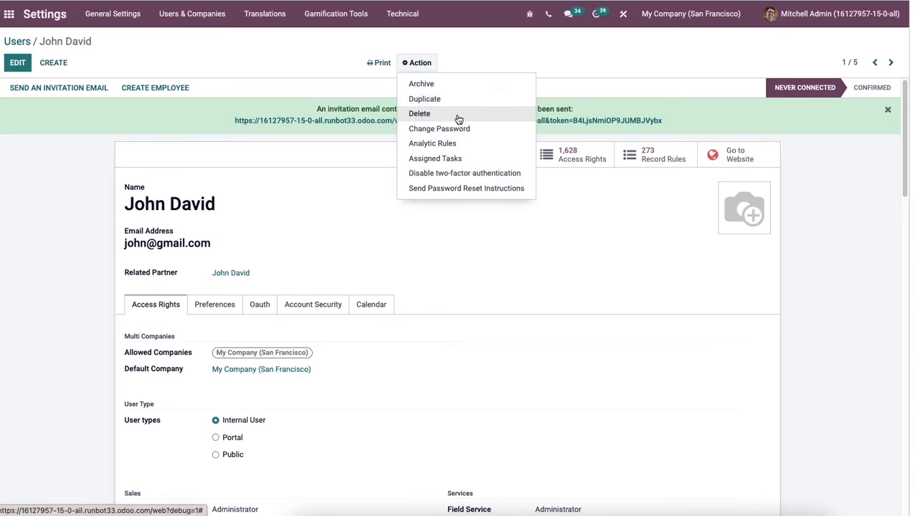
{"action": "mouse_move", "coordinate": [456, 87]}
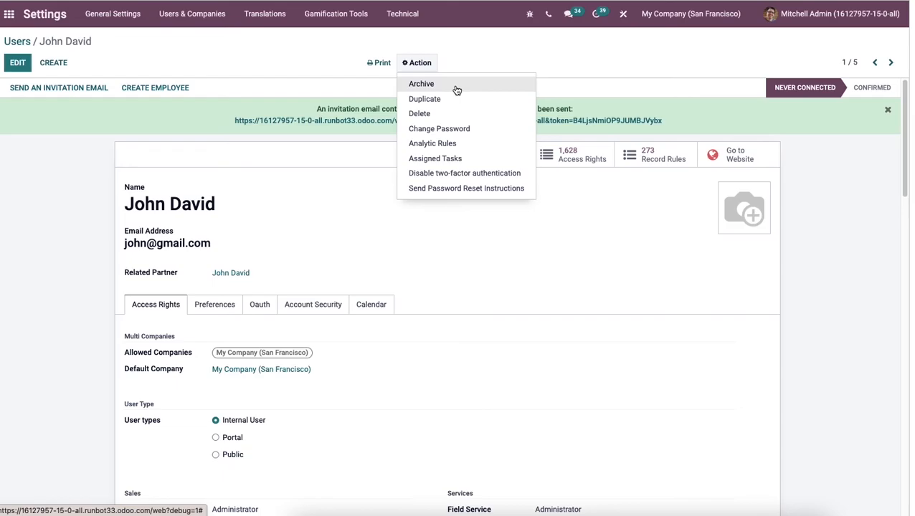
{"action": "left_click", "coordinate": [421, 83]}
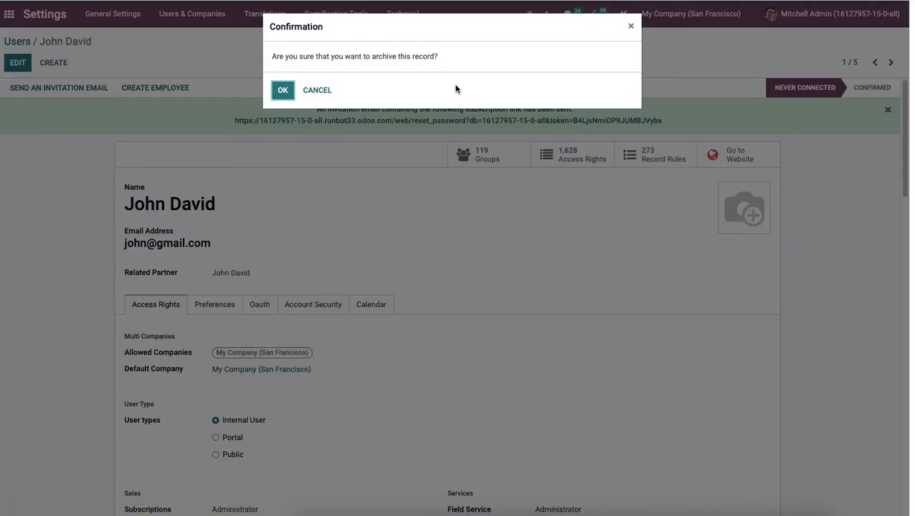
{"action": "mouse_move", "coordinate": [249, 107]}
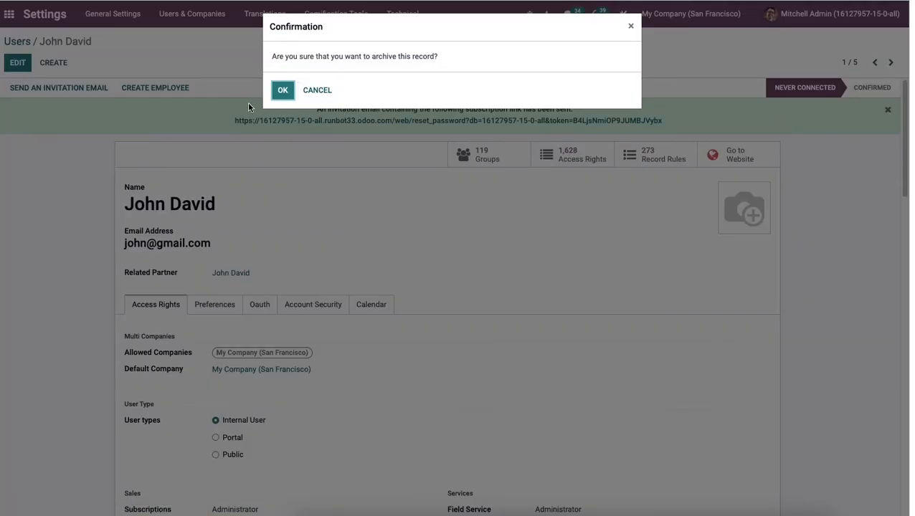
{"action": "left_click", "coordinate": [283, 90]}
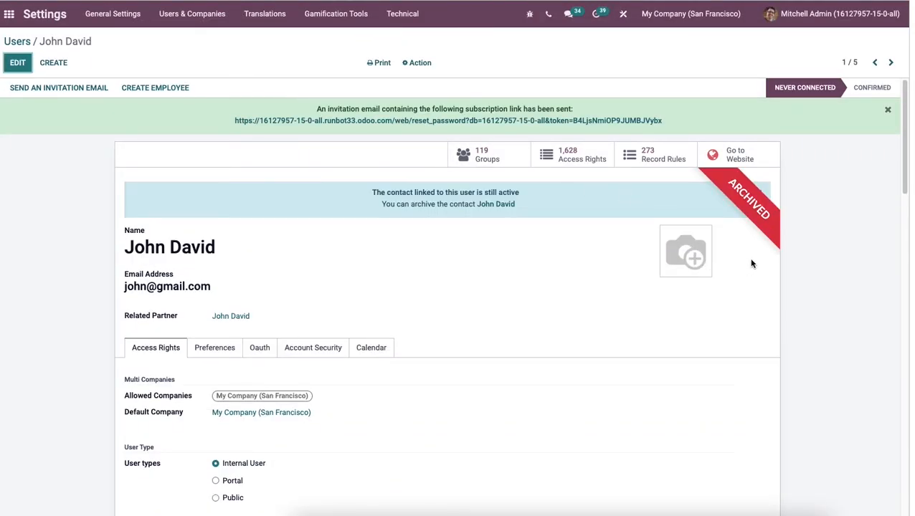
{"action": "mouse_move", "coordinate": [757, 255]}
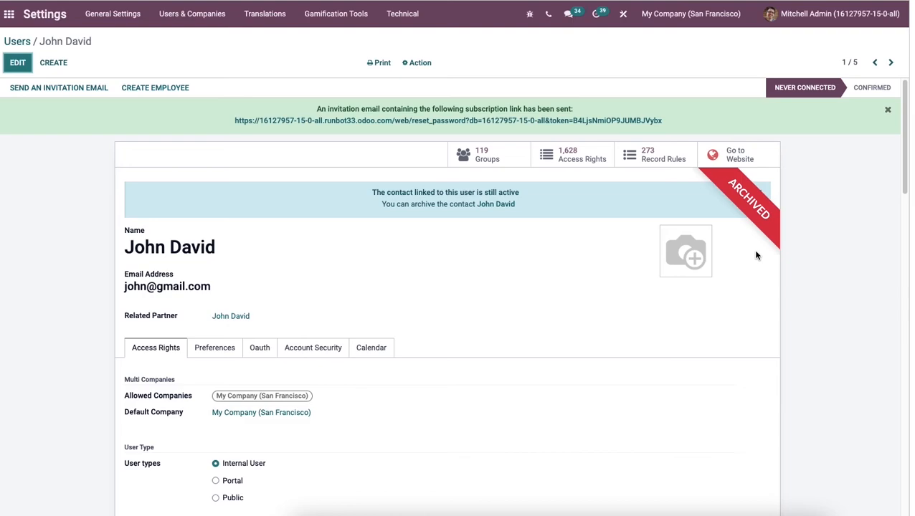
{"action": "mouse_move", "coordinate": [114, 101]}
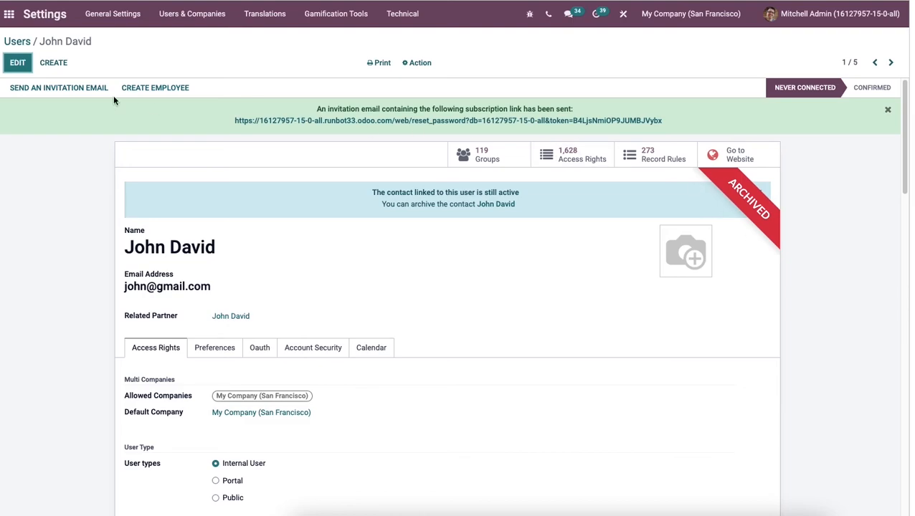
Return to the Users list and switch to Kanban and back to List view
{"action": "left_click", "coordinate": [16, 41]}
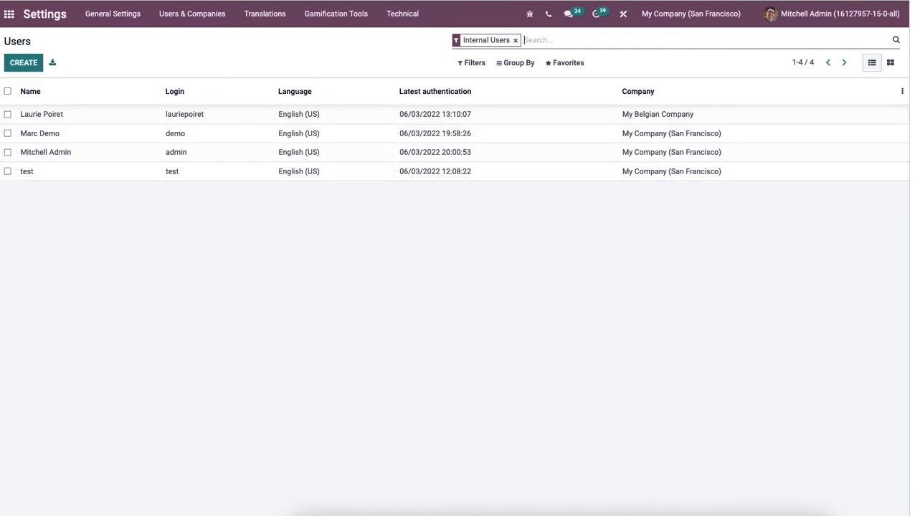
{"action": "mouse_move", "coordinate": [348, 91]}
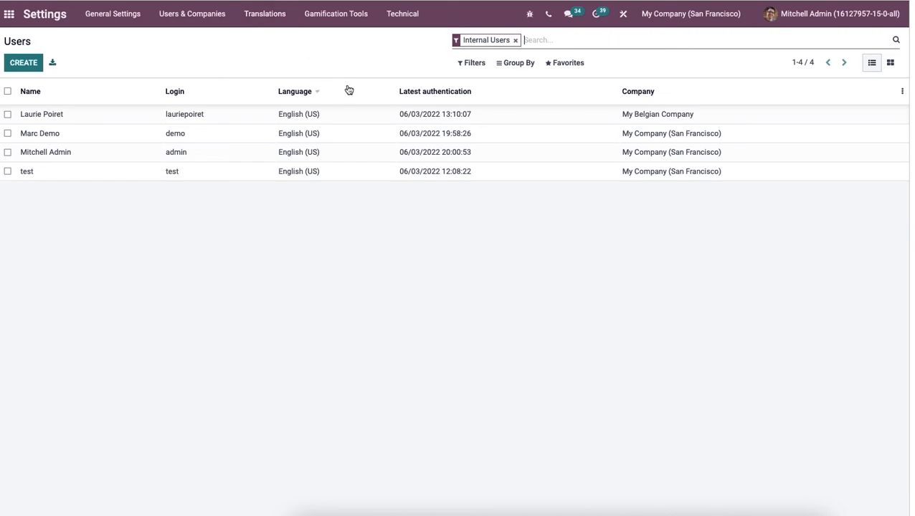
{"action": "mouse_move", "coordinate": [349, 91]}
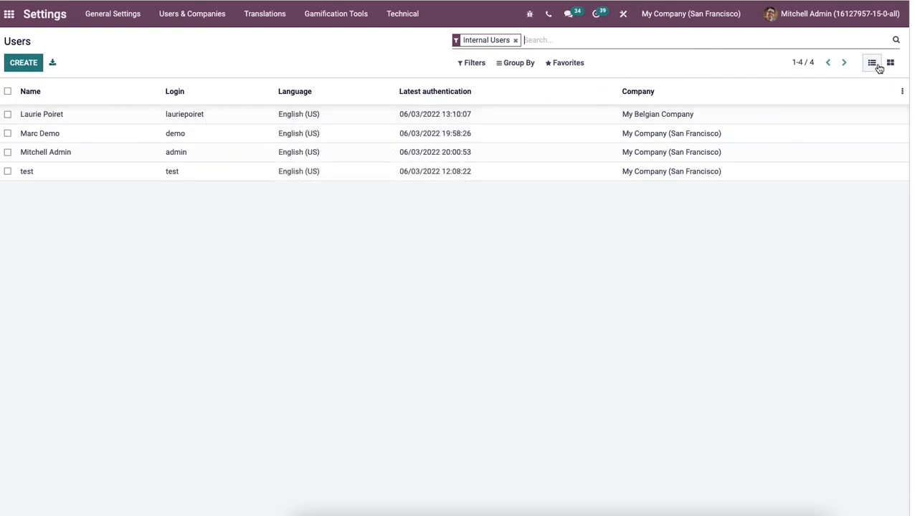
{"action": "left_click", "coordinate": [891, 63]}
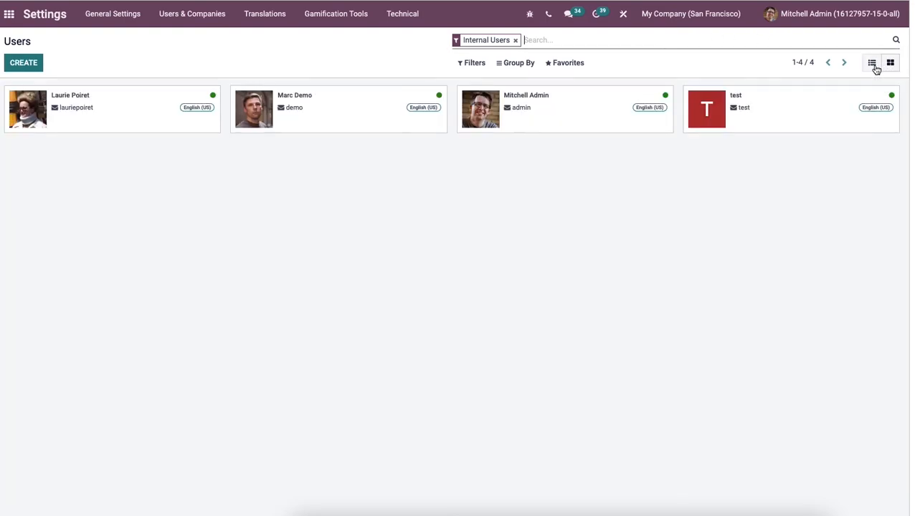
{"action": "left_click", "coordinate": [869, 64]}
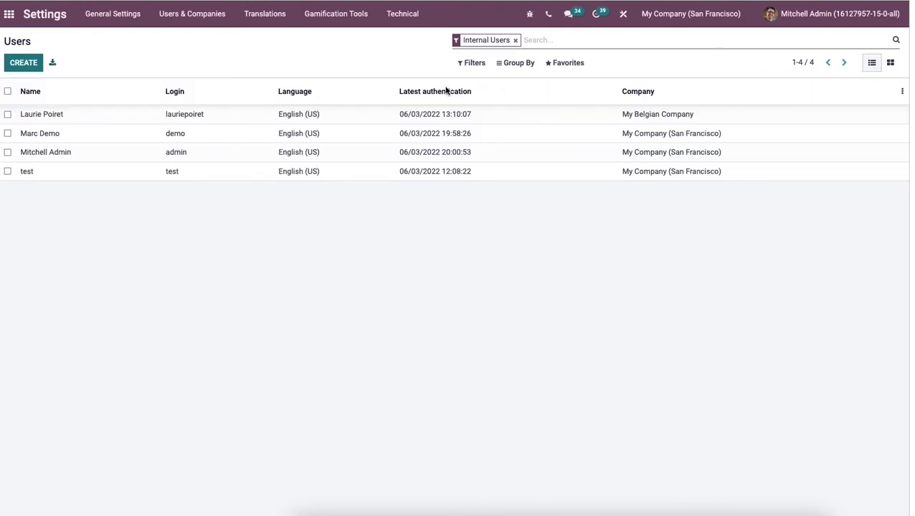
{"action": "mouse_move", "coordinate": [407, 106]}
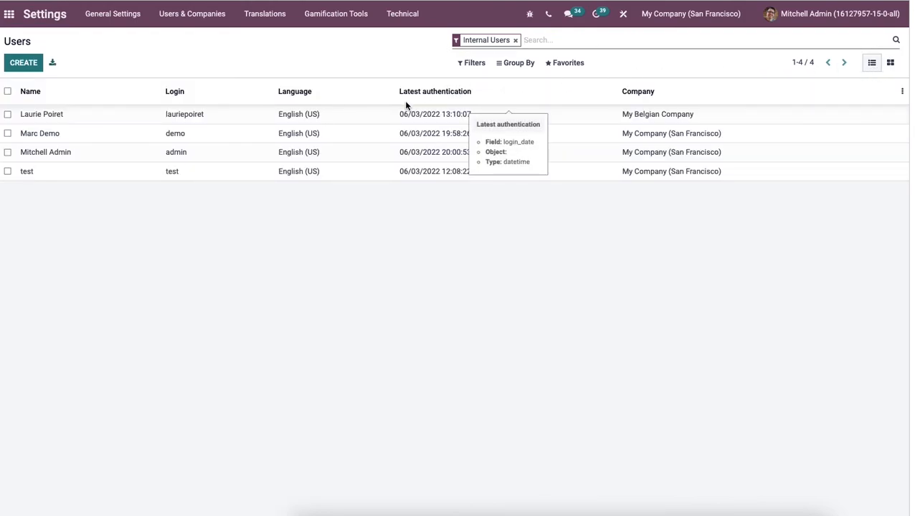